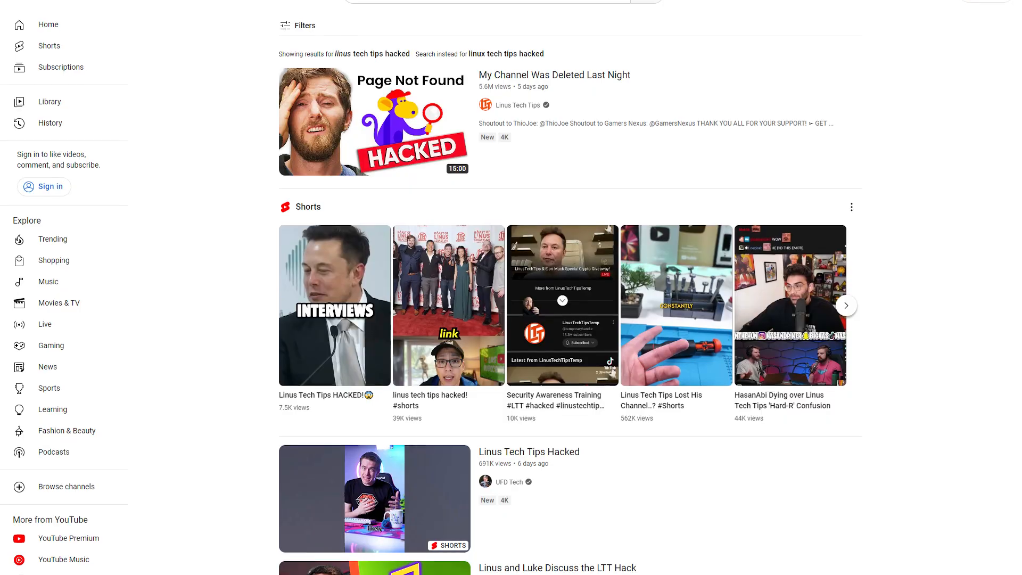
# Scroll through the channel's About page to its description, business contact and links.
pyautogui.scroll(-3)
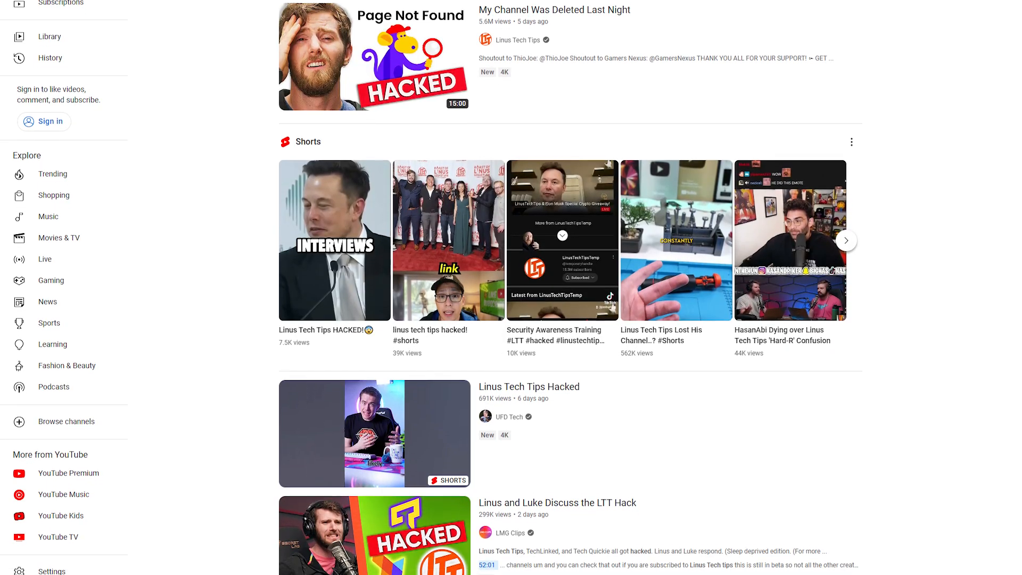
pyautogui.scroll(-3)
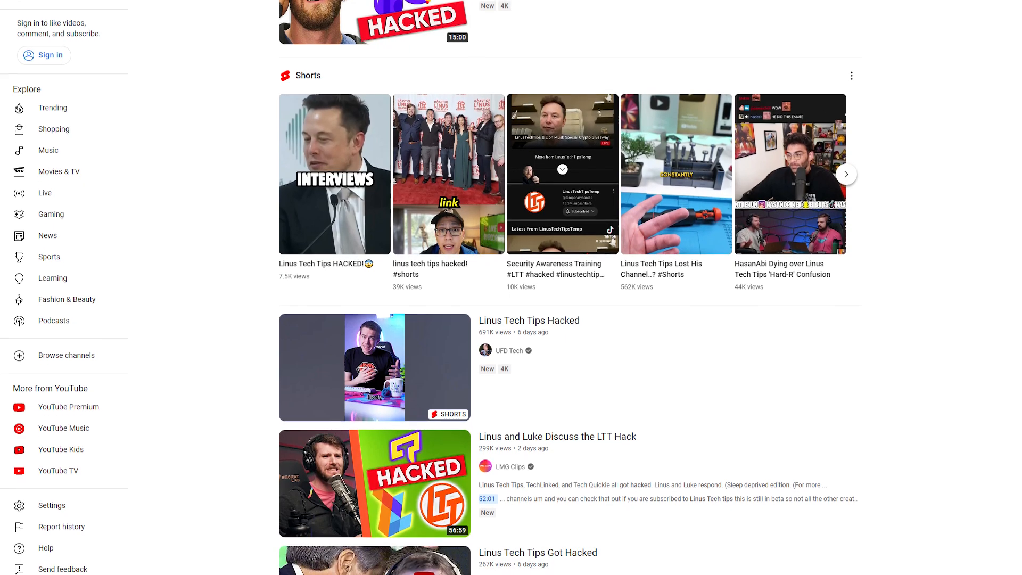
pyautogui.scroll(-3)
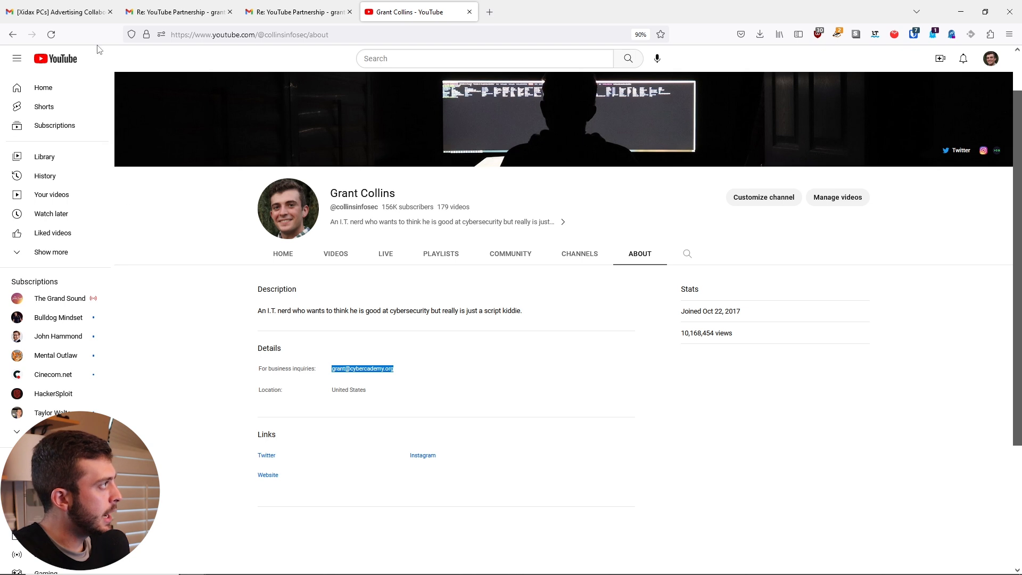
pyautogui.click(53, 12)
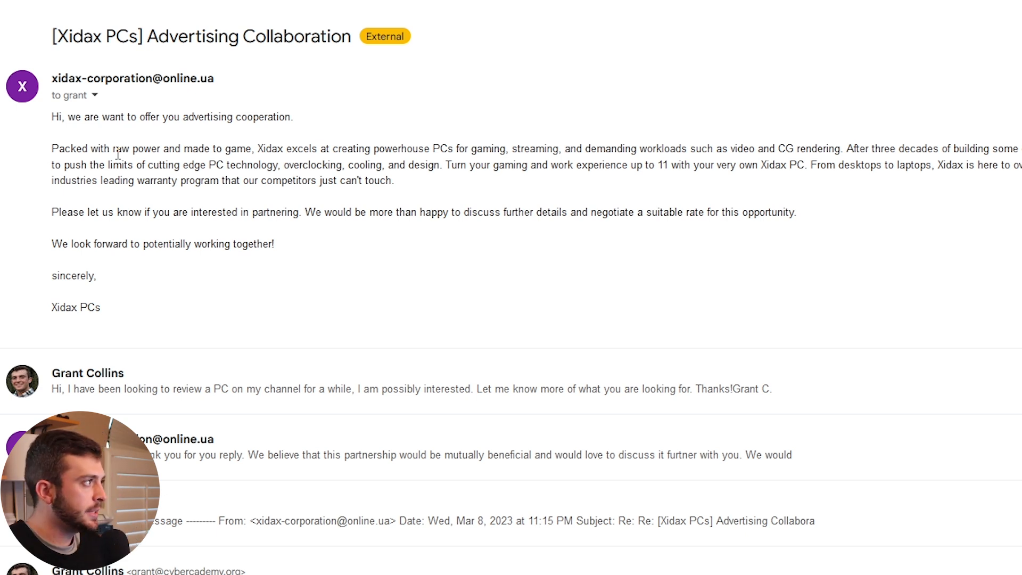
pyautogui.moveTo(177, 91)
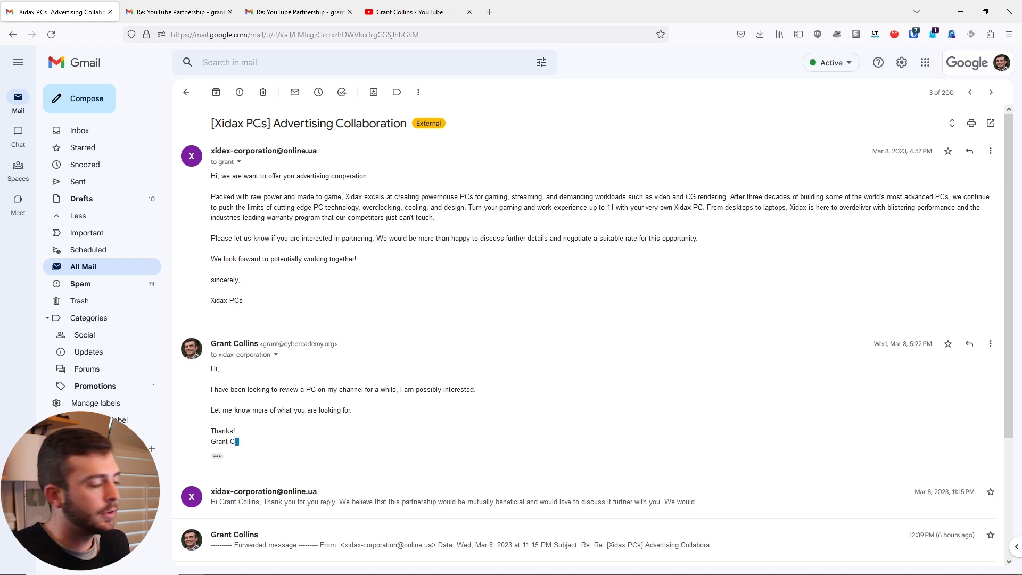
# Read the Xidax PCs thread and highlight the $3000 advertising budget, continuing to the contract link and password.
pyautogui.scroll(-3)
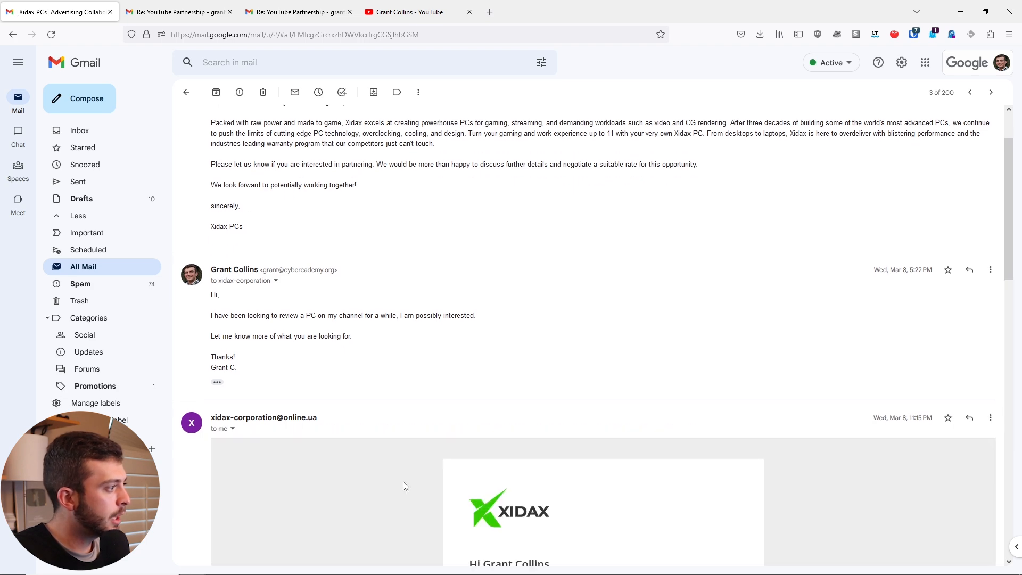
pyautogui.scroll(-3)
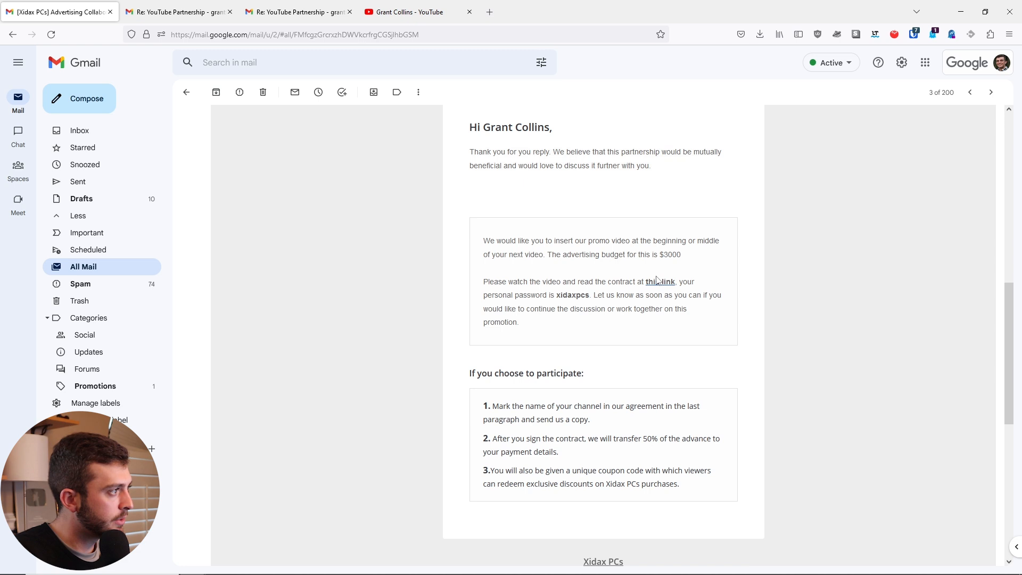
pyautogui.moveTo(662, 264)
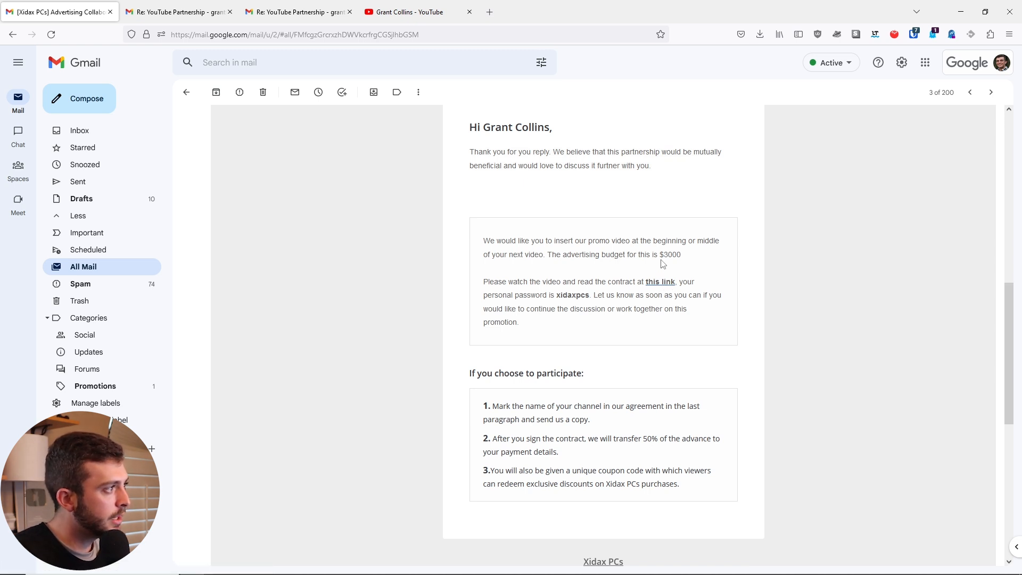
pyautogui.doubleClick(670, 255)
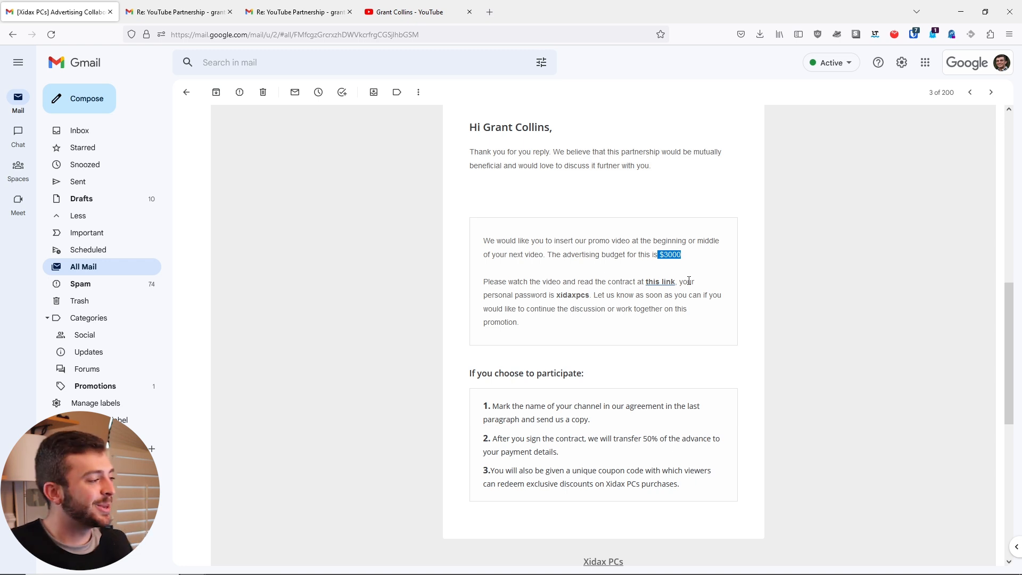
pyautogui.scroll(-3)
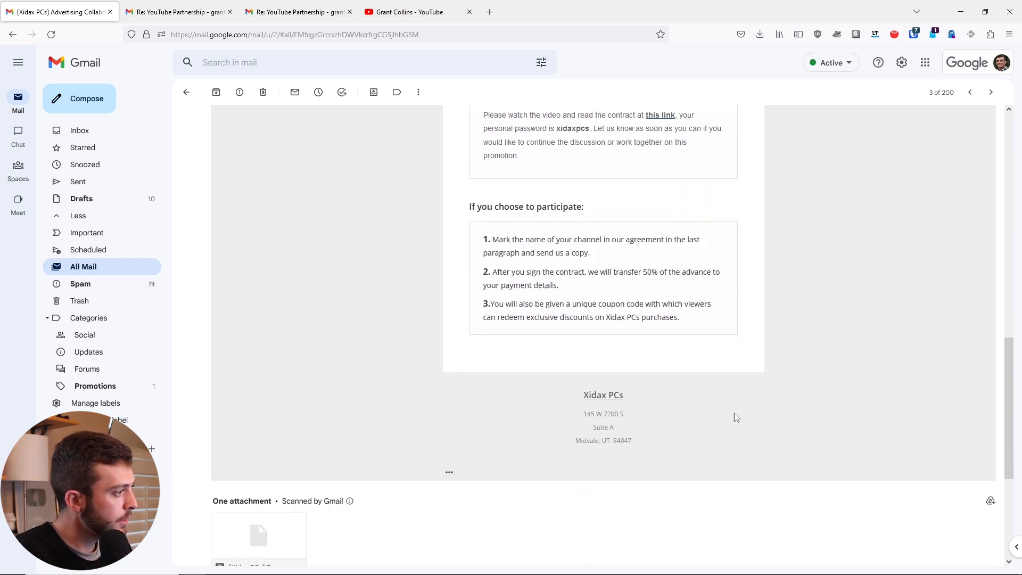
pyautogui.scroll(-3)
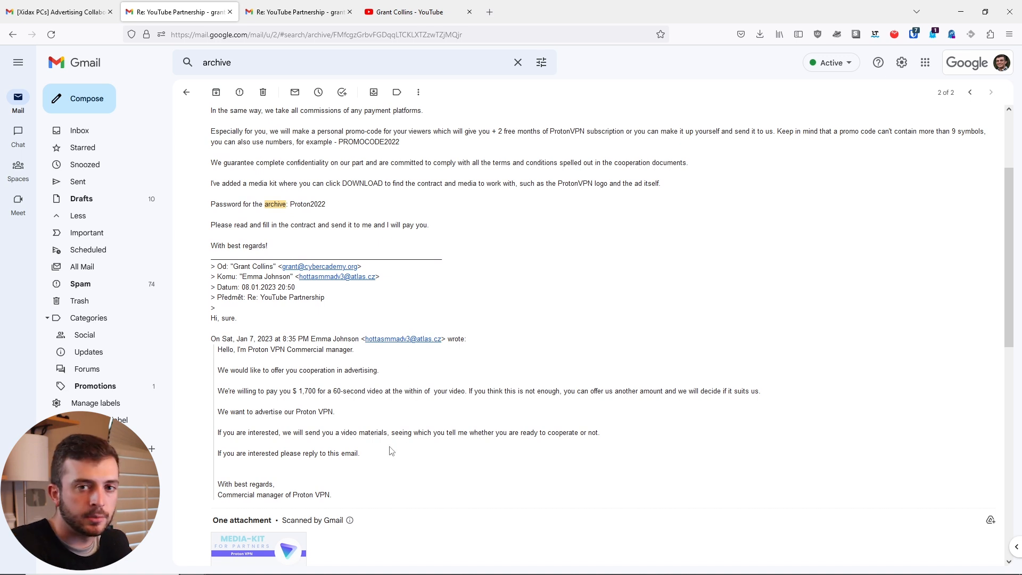
pyautogui.moveTo(363, 422)
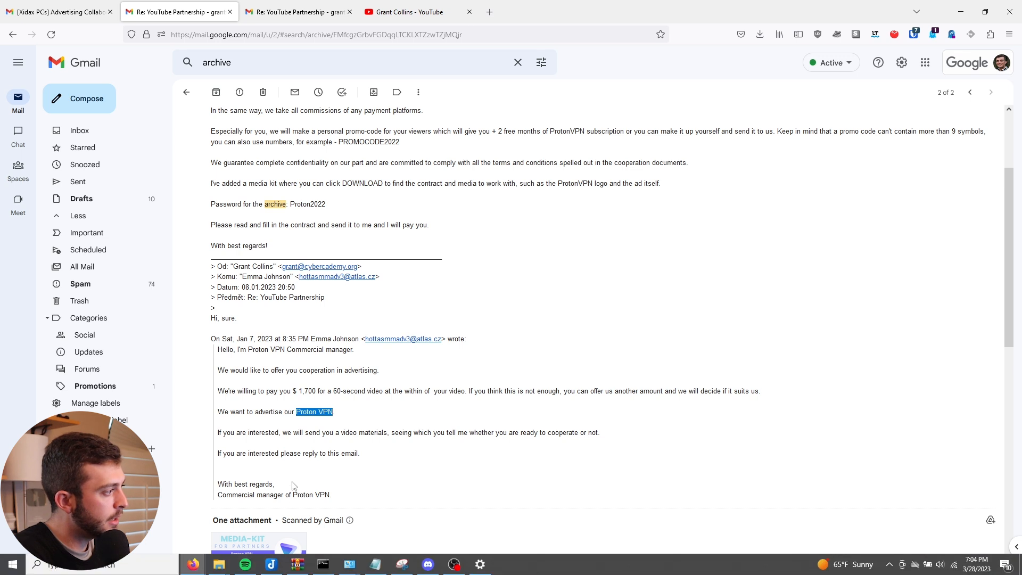
pyautogui.scroll(-3)
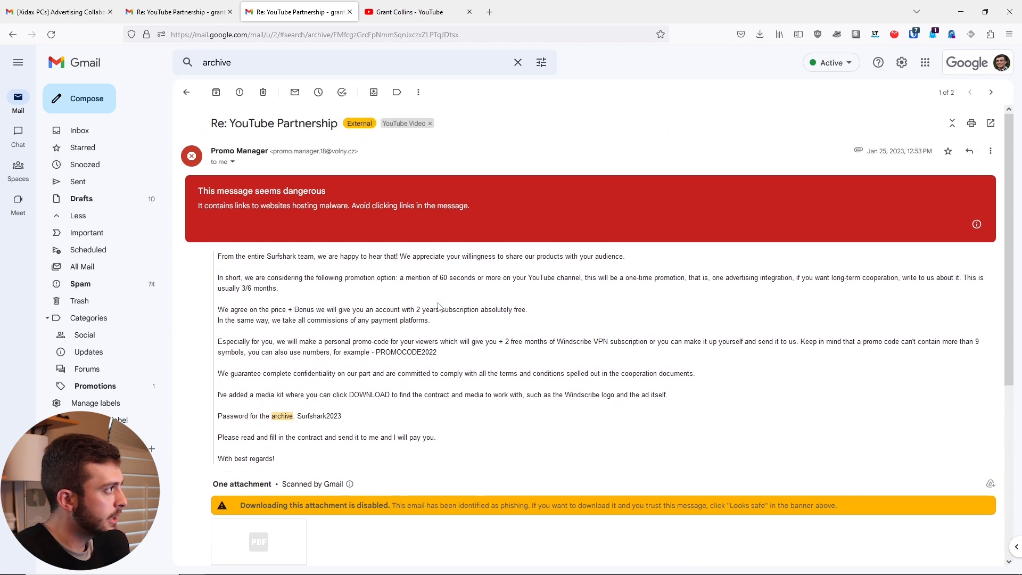
pyautogui.click(990, 91)
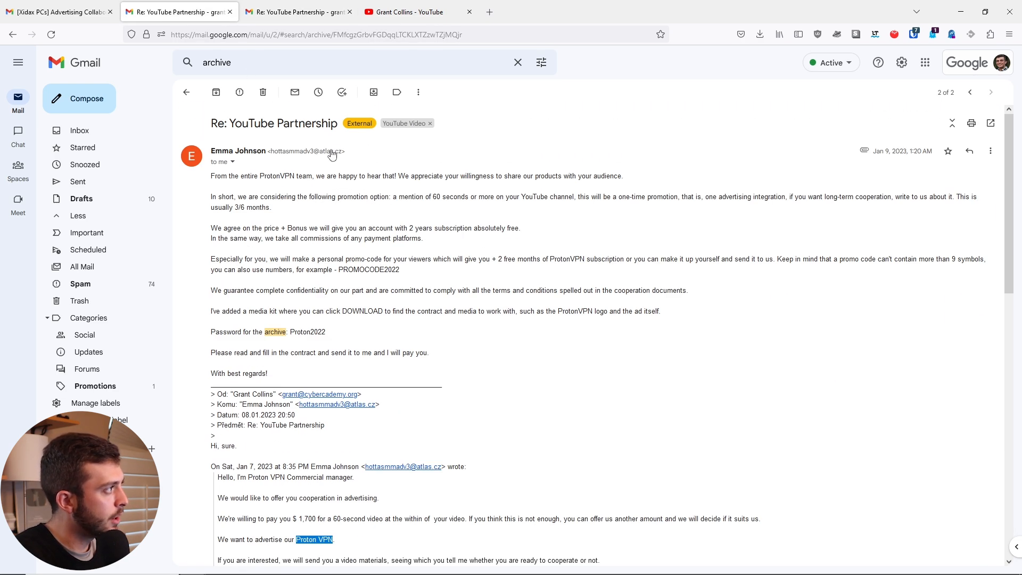
pyautogui.moveTo(335, 168)
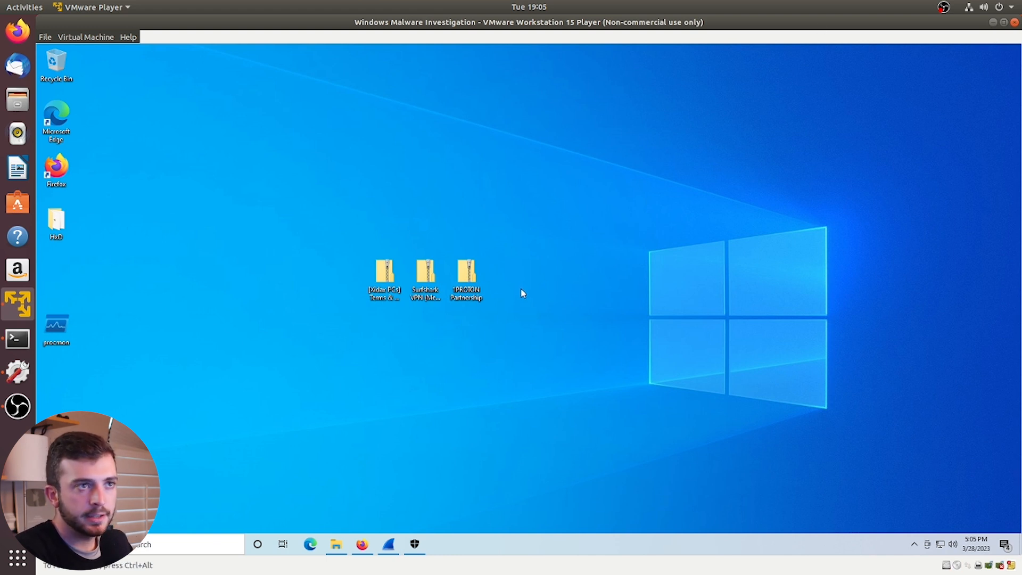
pyautogui.moveTo(536, 262)
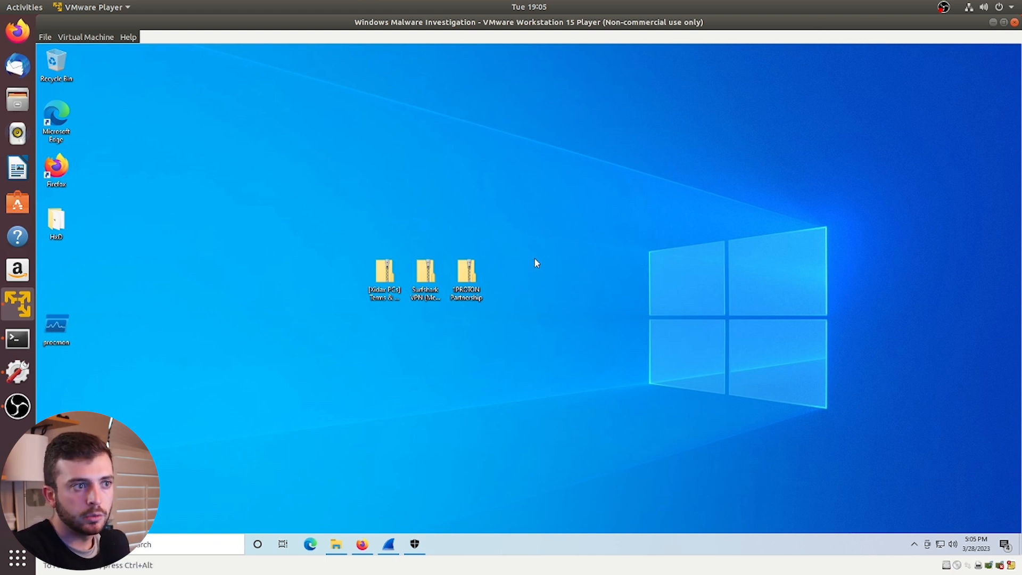
pyautogui.moveTo(507, 312)
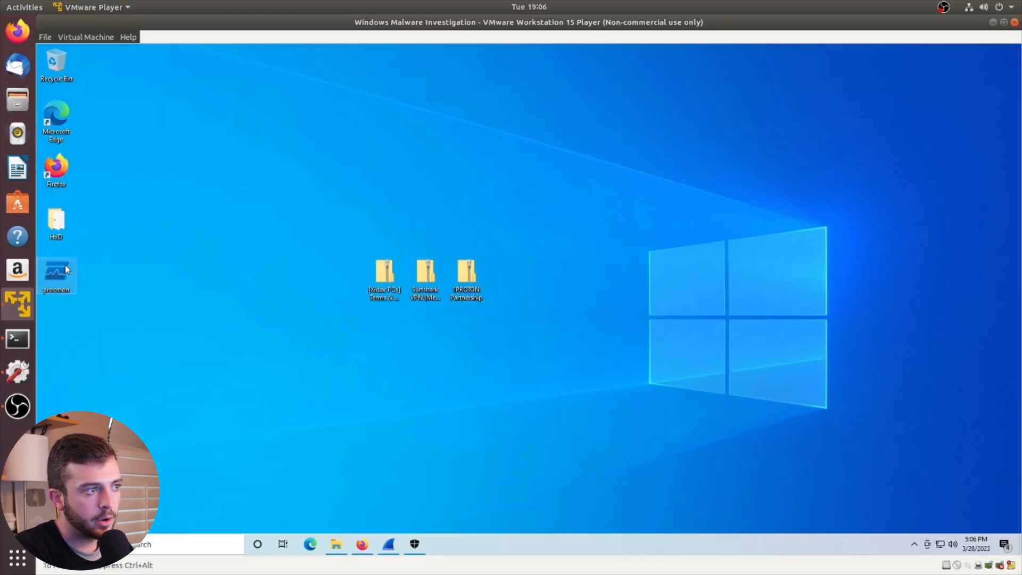
# Select the Process Monitor shortcut and restore the Firefox window over the VM desktop.
pyautogui.click(55, 274)
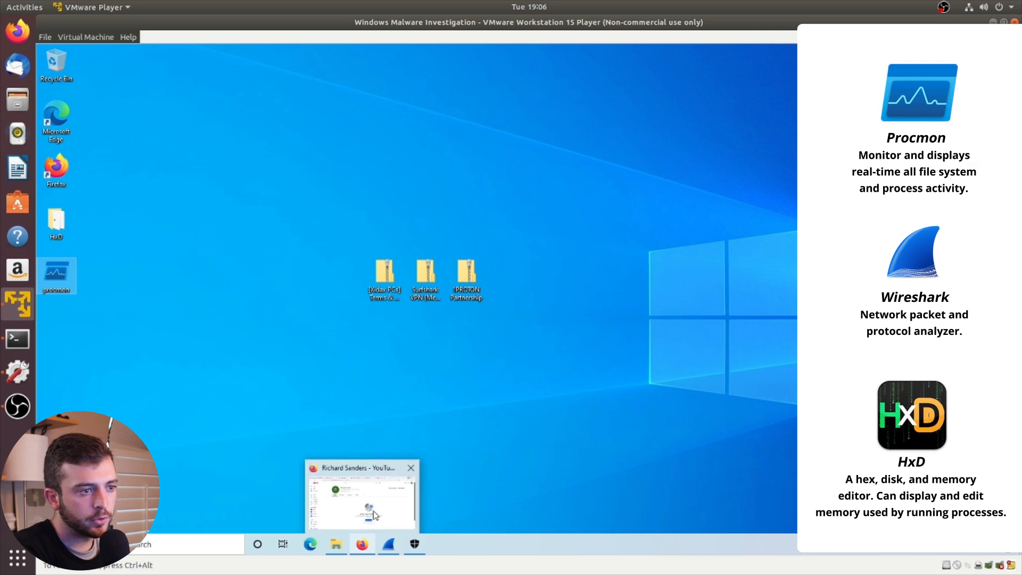
pyautogui.click(359, 545)
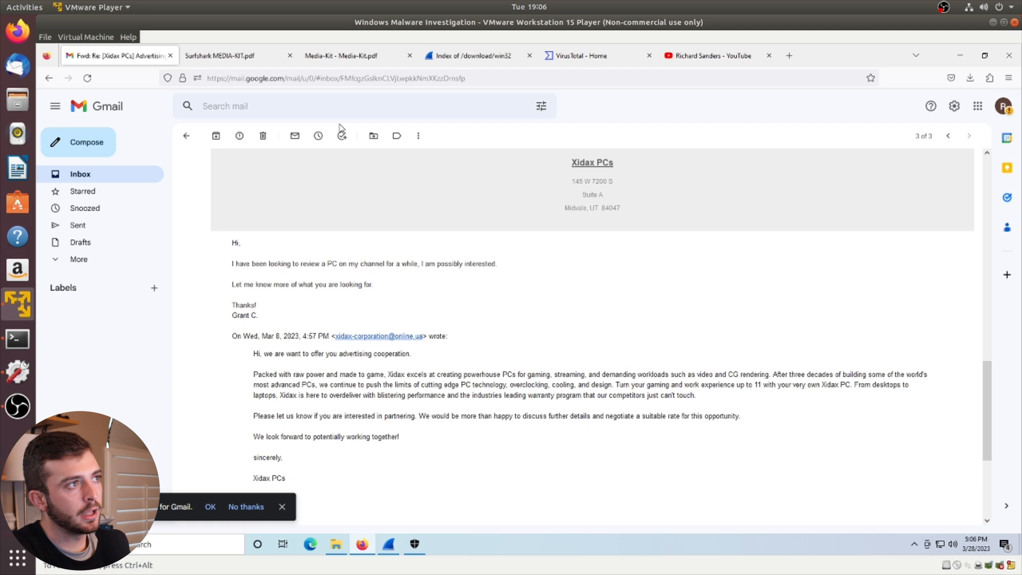
# View the Surfshark MEDIA-KIT.pdf with its archive password, then the Proton VPN Media-Kit.pdf.
pyautogui.click(219, 56)
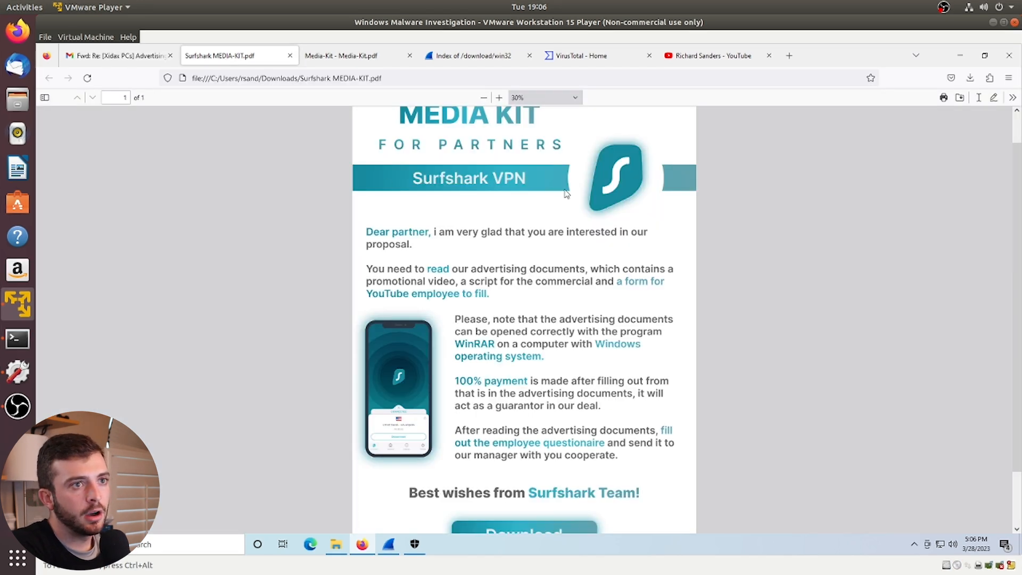
pyautogui.moveTo(586, 253)
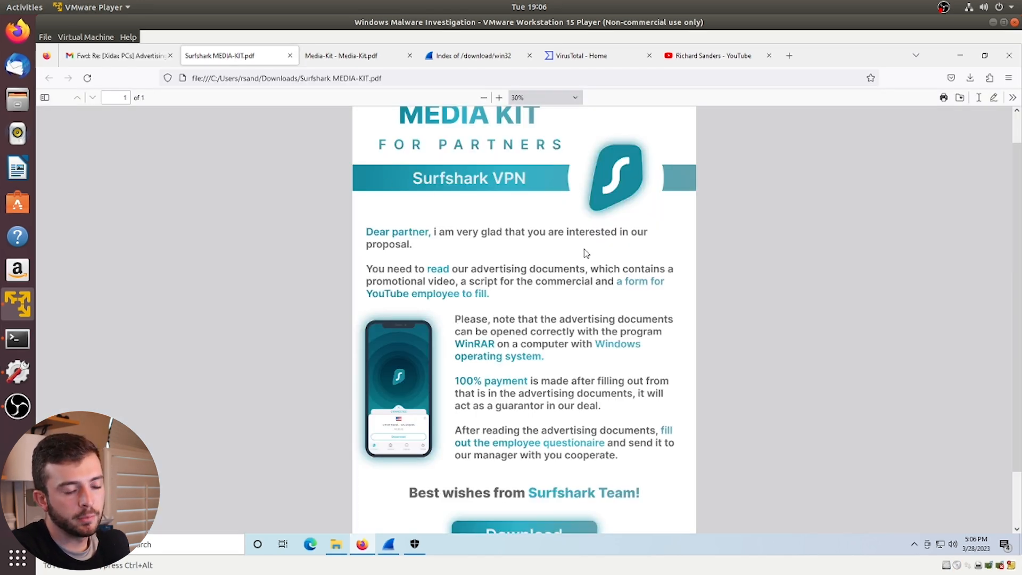
pyautogui.scroll(-3)
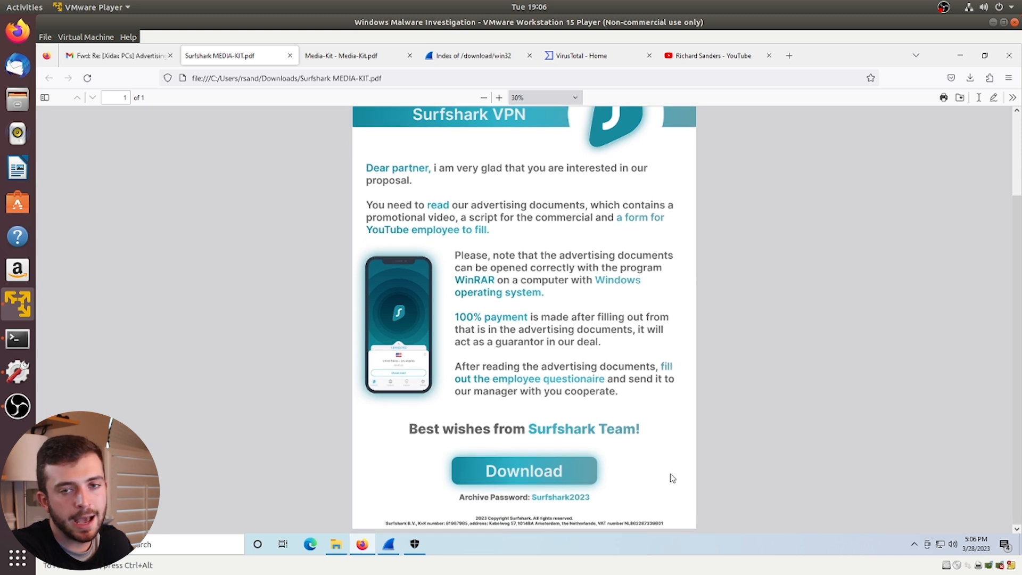
pyautogui.moveTo(694, 441)
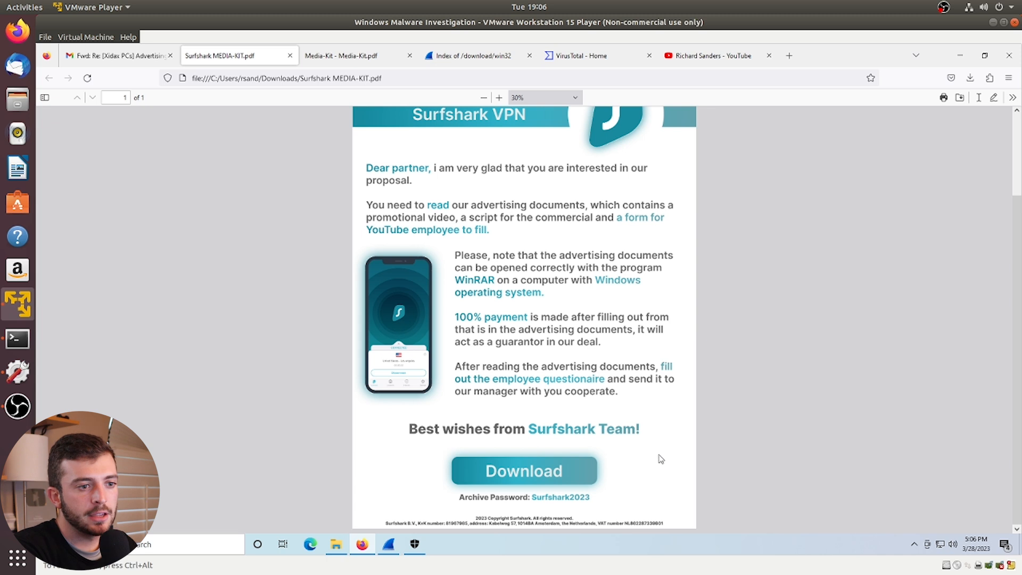
pyautogui.click(509, 473)
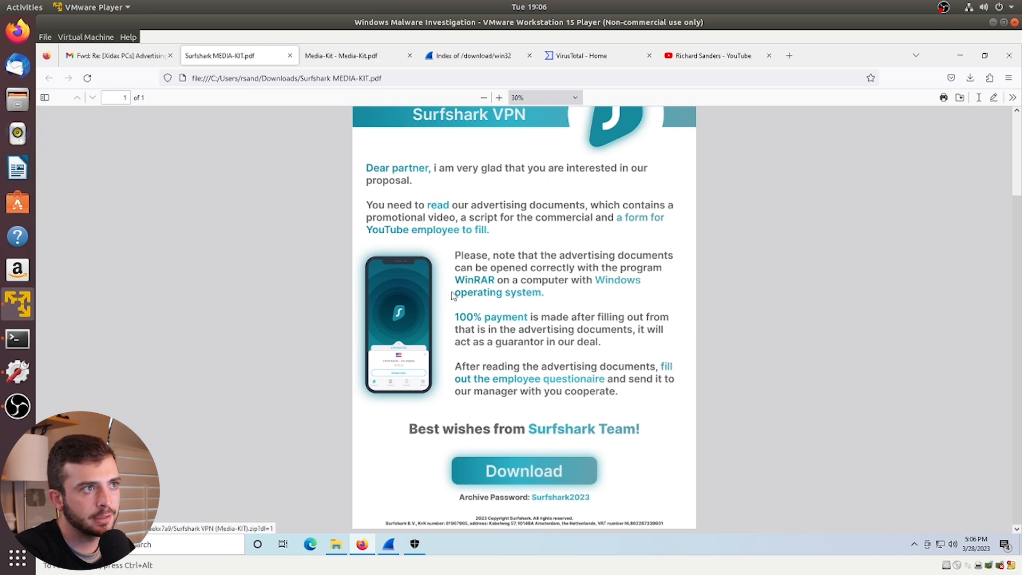
pyautogui.click(351, 56)
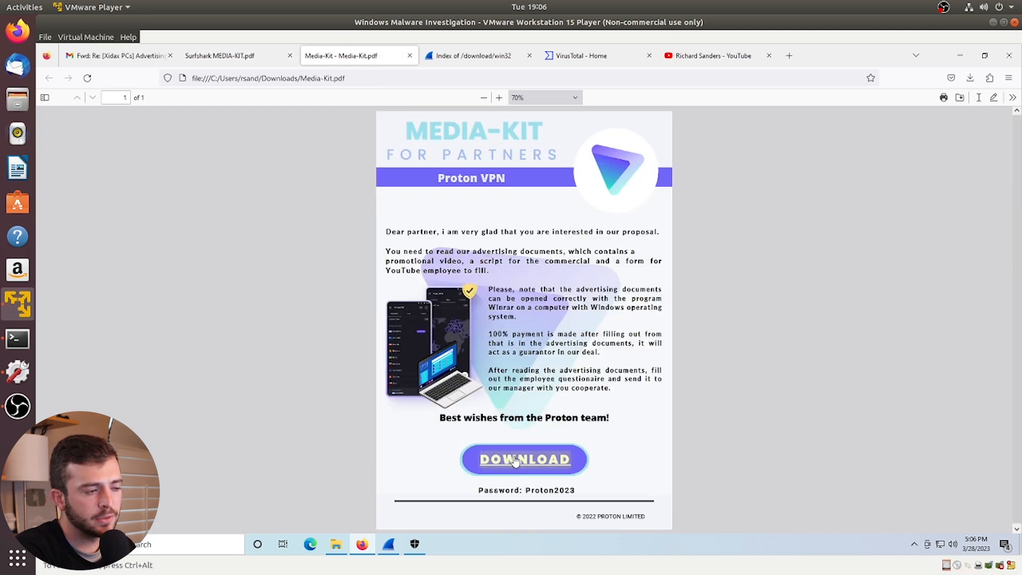
pyautogui.moveTo(771, 177)
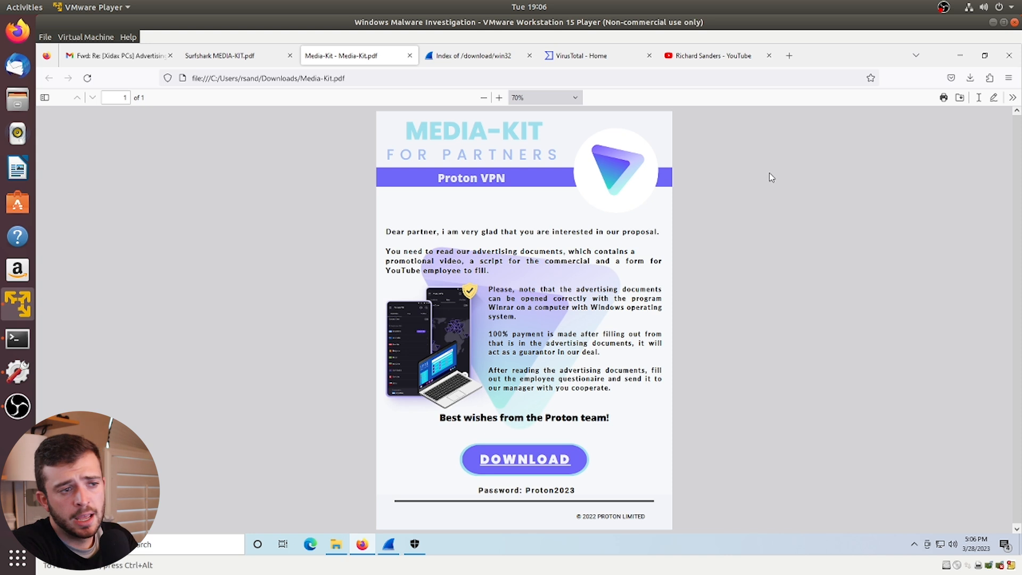
pyautogui.moveTo(509, 525)
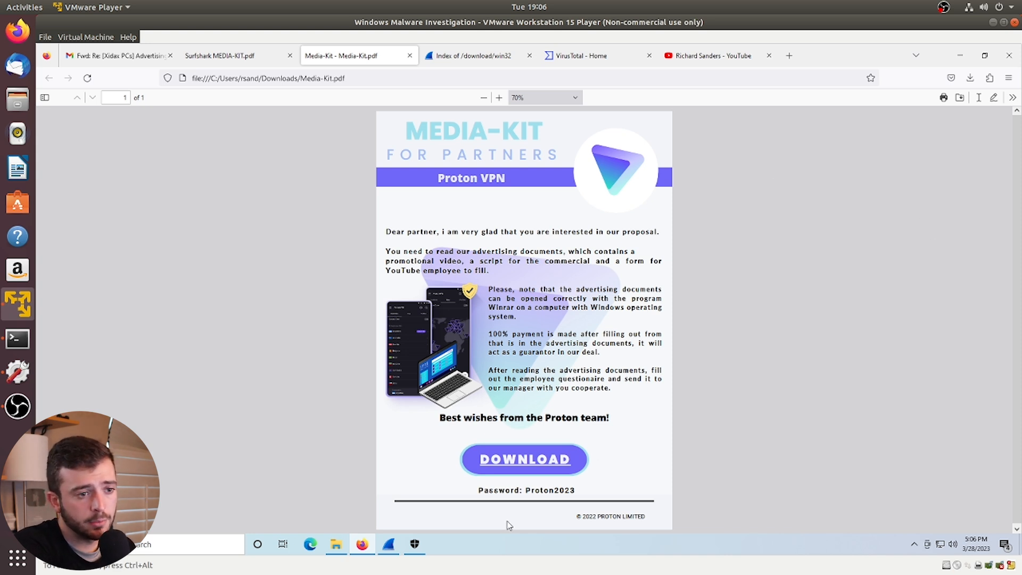
pyautogui.moveTo(729, 226)
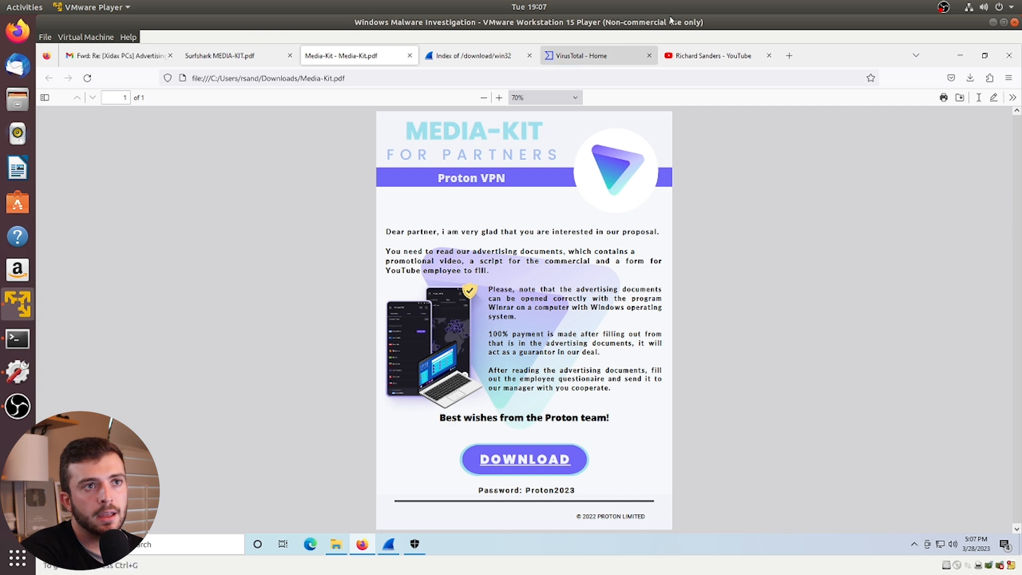
pyautogui.click(715, 56)
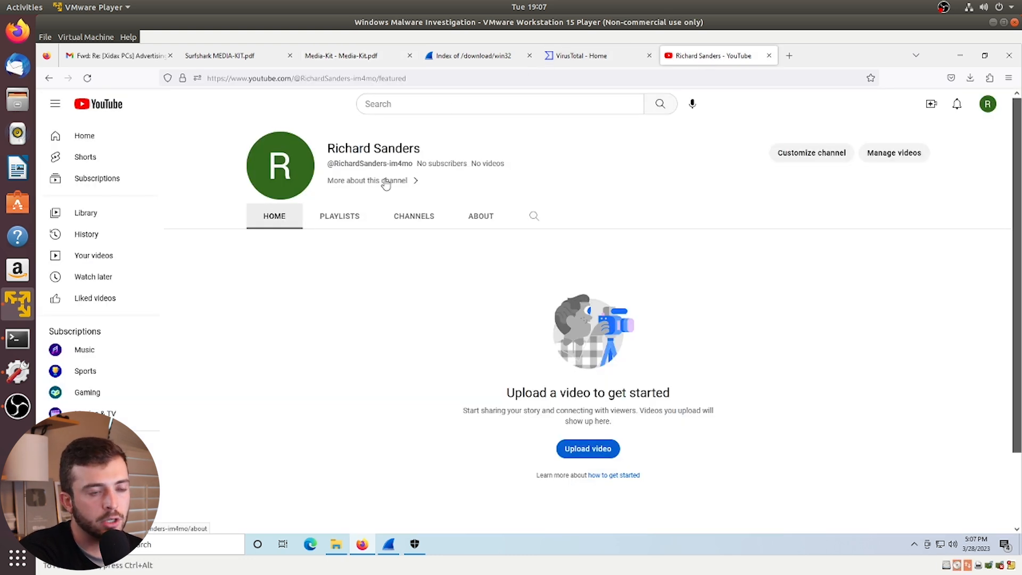
pyautogui.moveTo(616, 47)
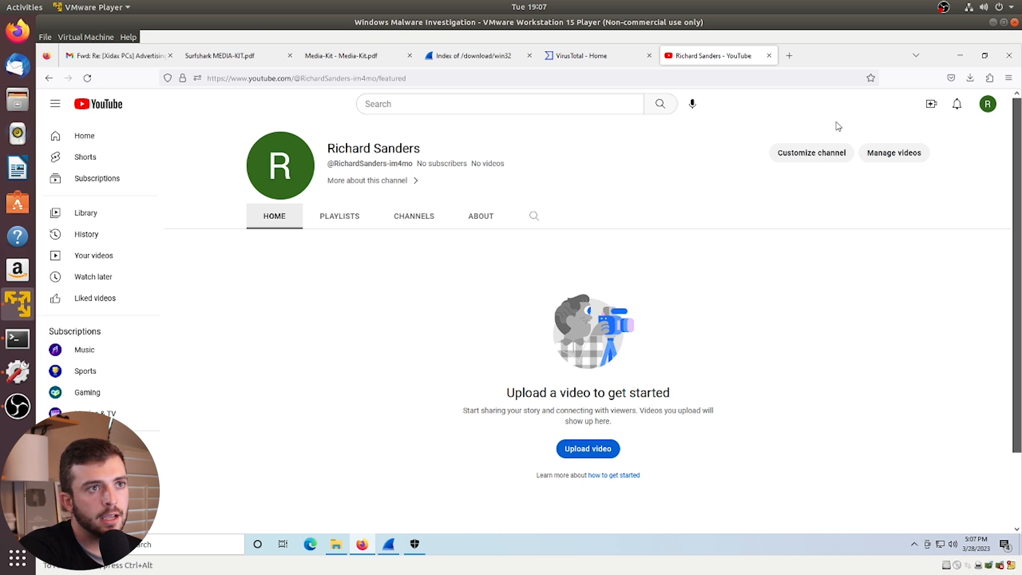
pyautogui.click(117, 55)
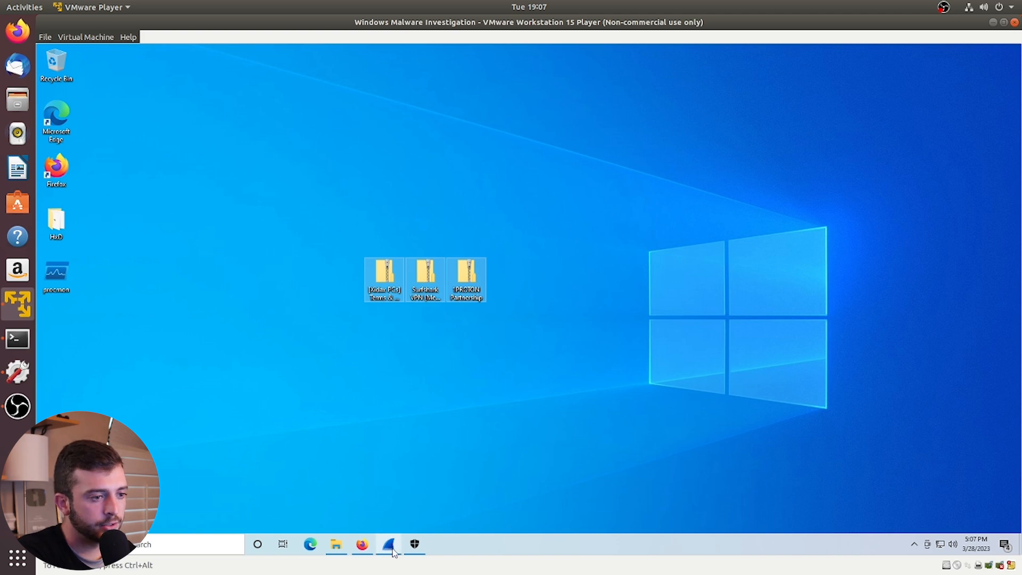
# Launch Wireshark maximized and start a live capture on Ethernet0.
pyautogui.click(386, 545)
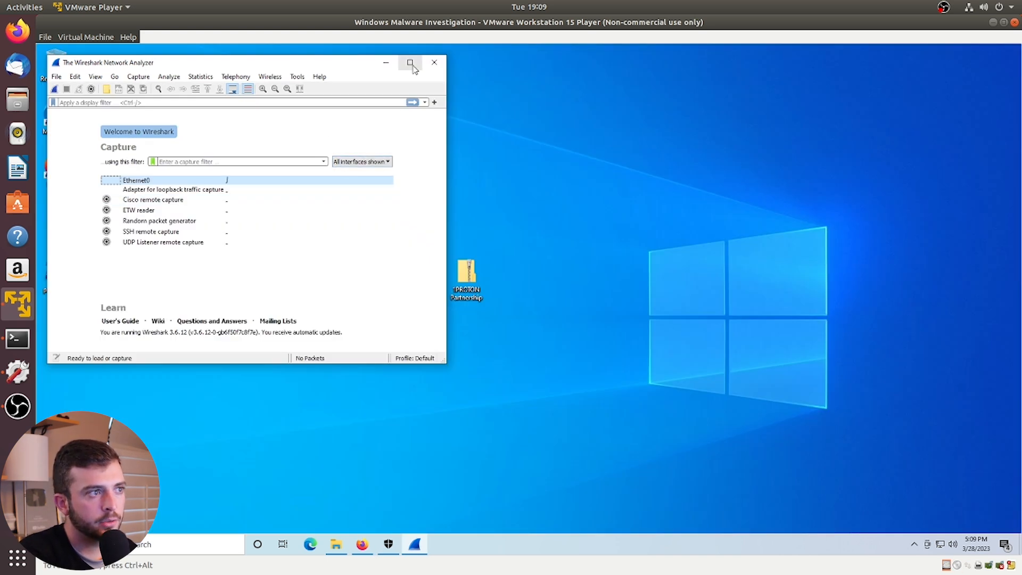
pyautogui.click(411, 62)
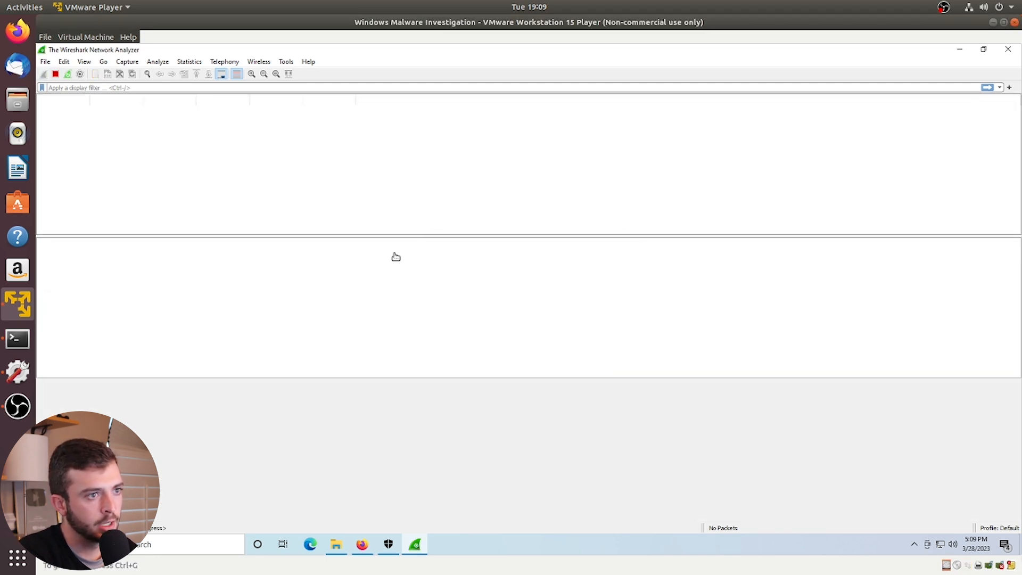
pyautogui.click(49, 74)
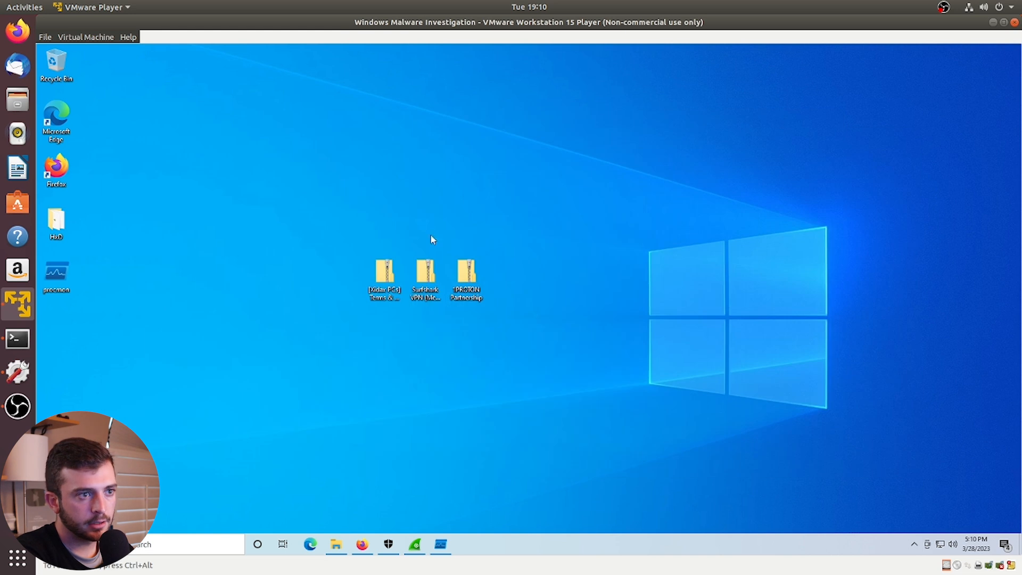
pyautogui.moveTo(468, 312)
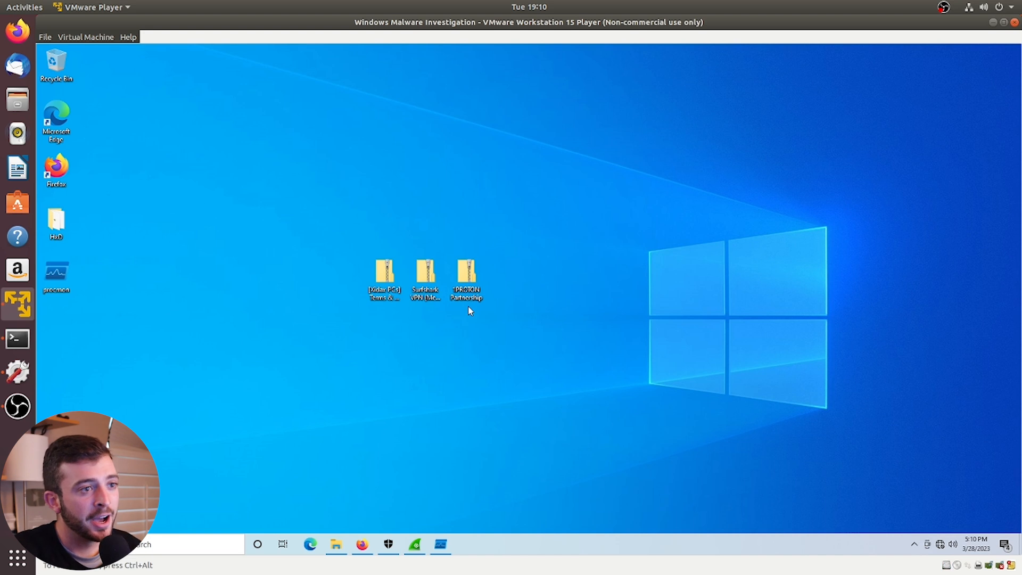
pyautogui.moveTo(493, 329)
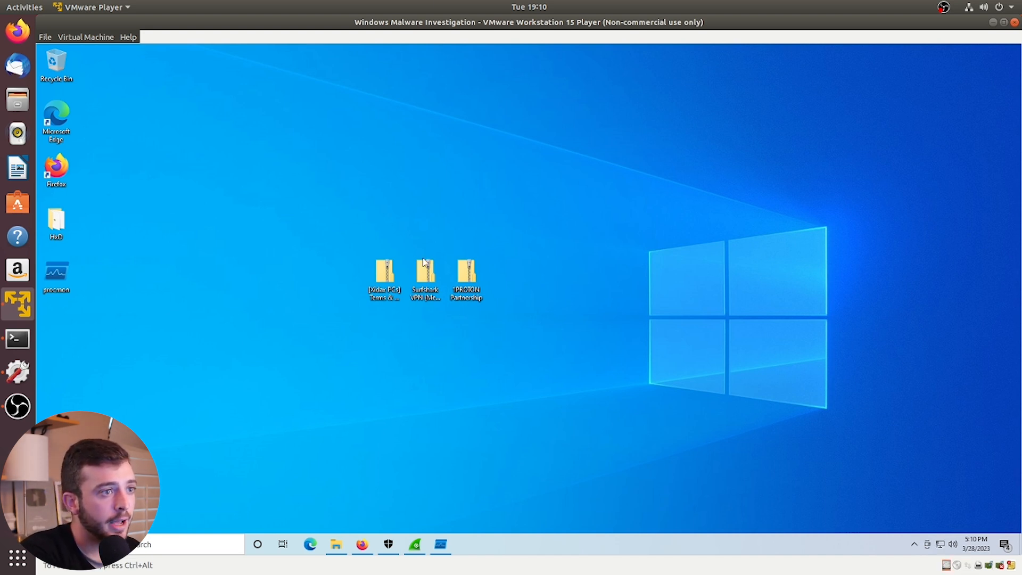
# Open the middle Surfshark zip archive on the VM desktop.
pyautogui.click(425, 273)
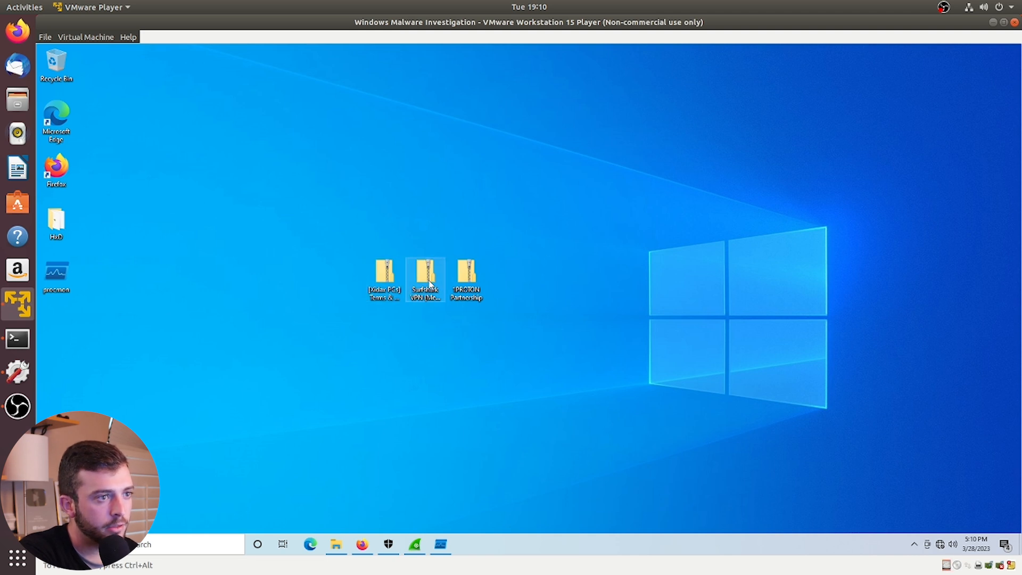
pyautogui.doubleClick(384, 275)
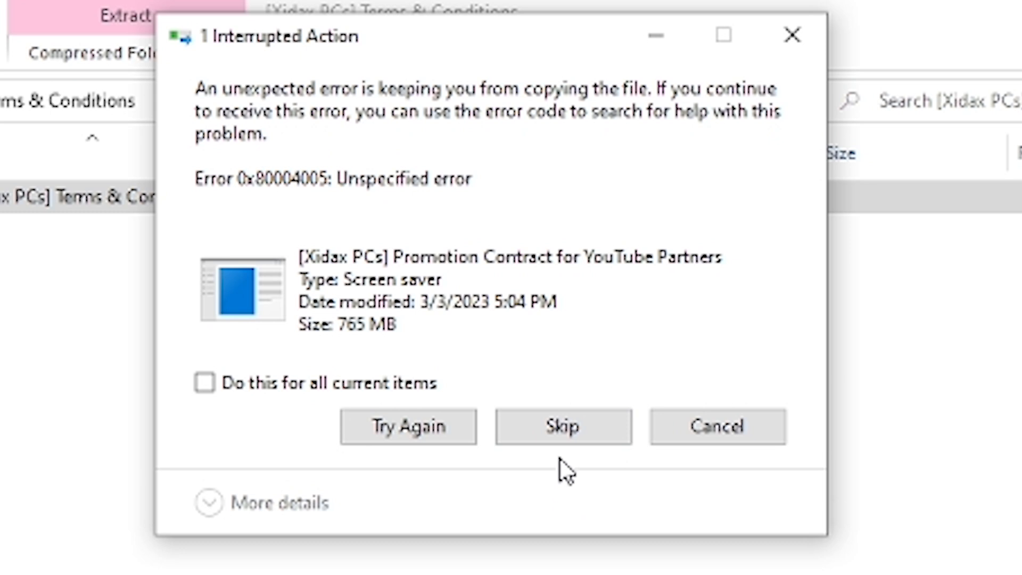
pyautogui.moveTo(554, 390)
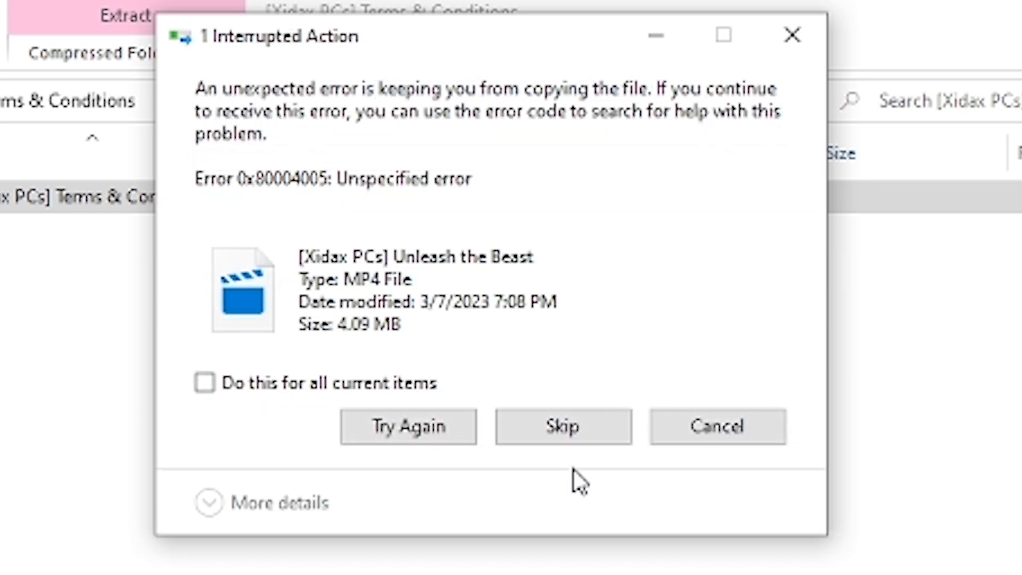
# Skip the 765 MB screen-saver file that fails to copy with Error 0x80004005.
pyautogui.click(563, 426)
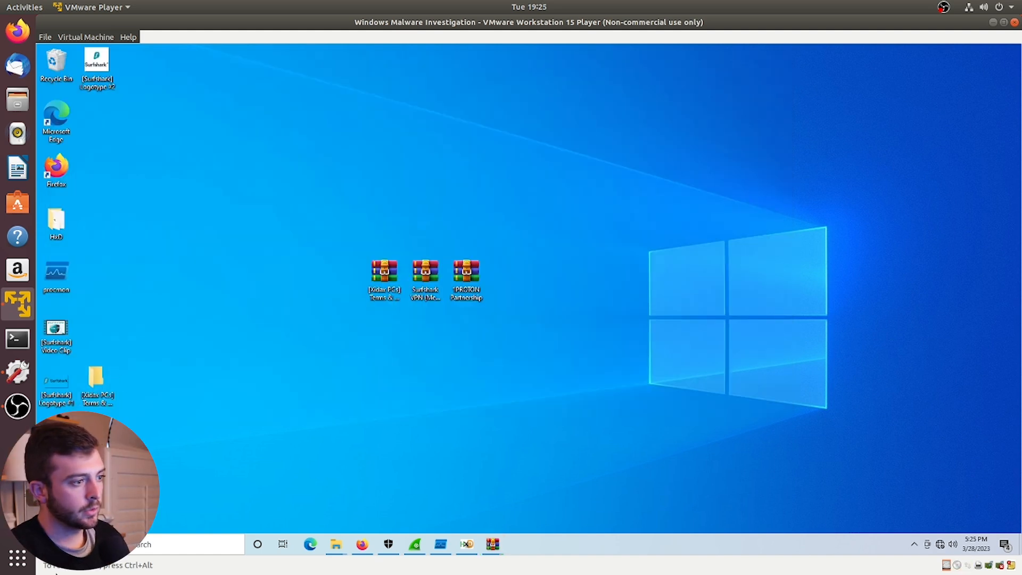
# Return to the VM desktop showing the extracted Surfshark files and Xidax PCs folder.
pyautogui.click(55, 332)
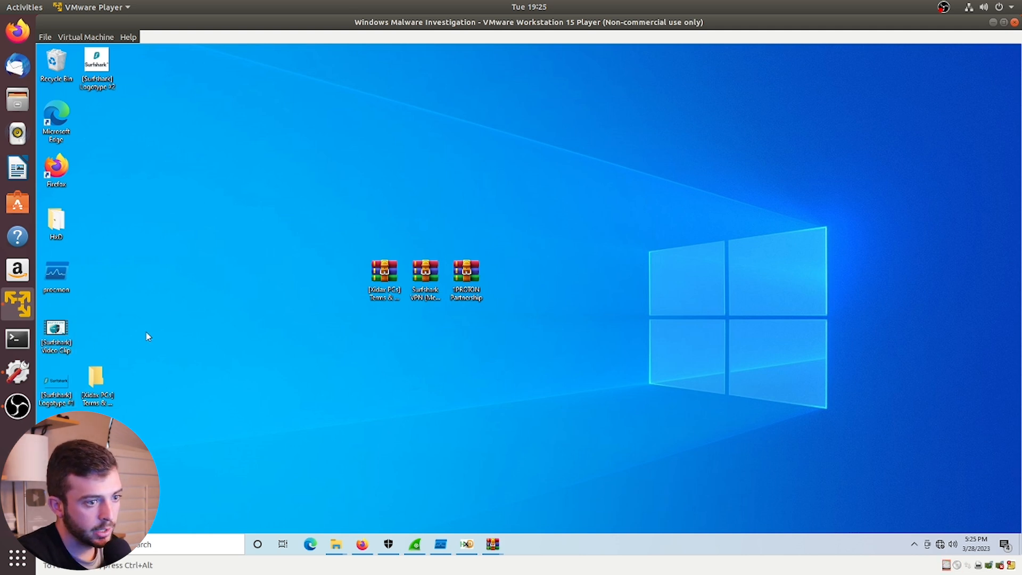
# Bring up Process Monitor's Process Tree and inspect a process in the captured trace.
pyautogui.click(439, 545)
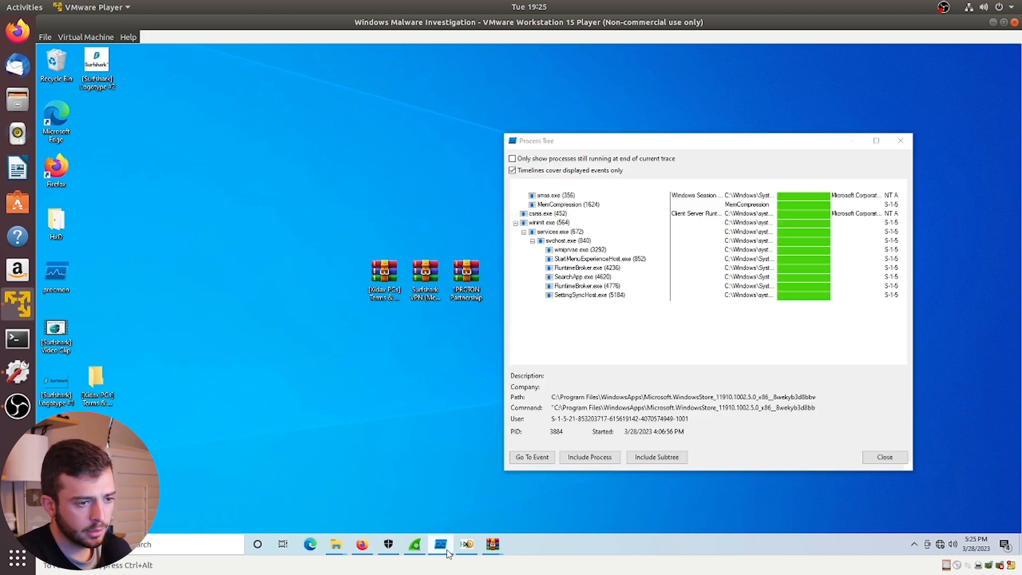
pyautogui.click(441, 558)
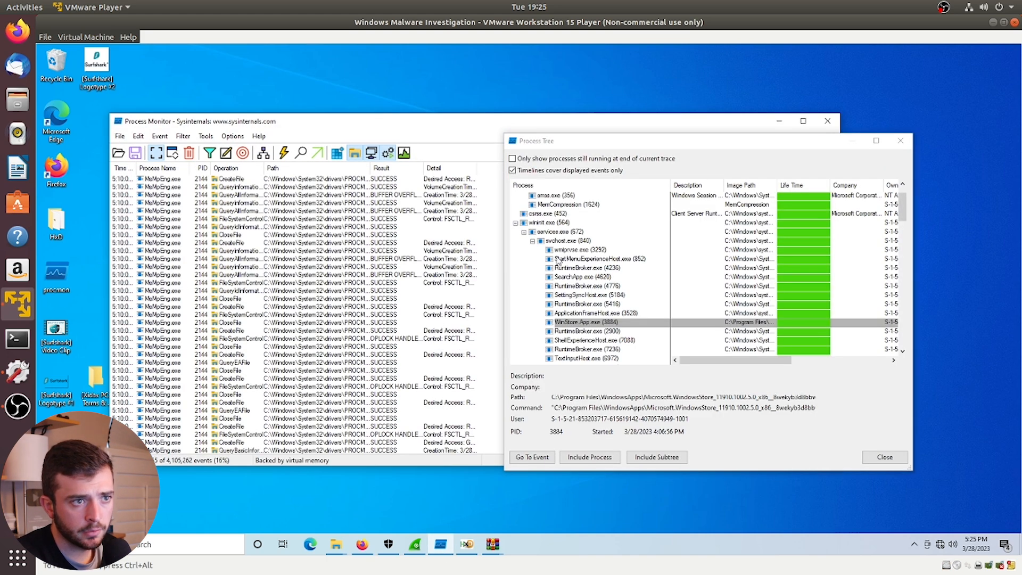
pyautogui.scroll(-3)
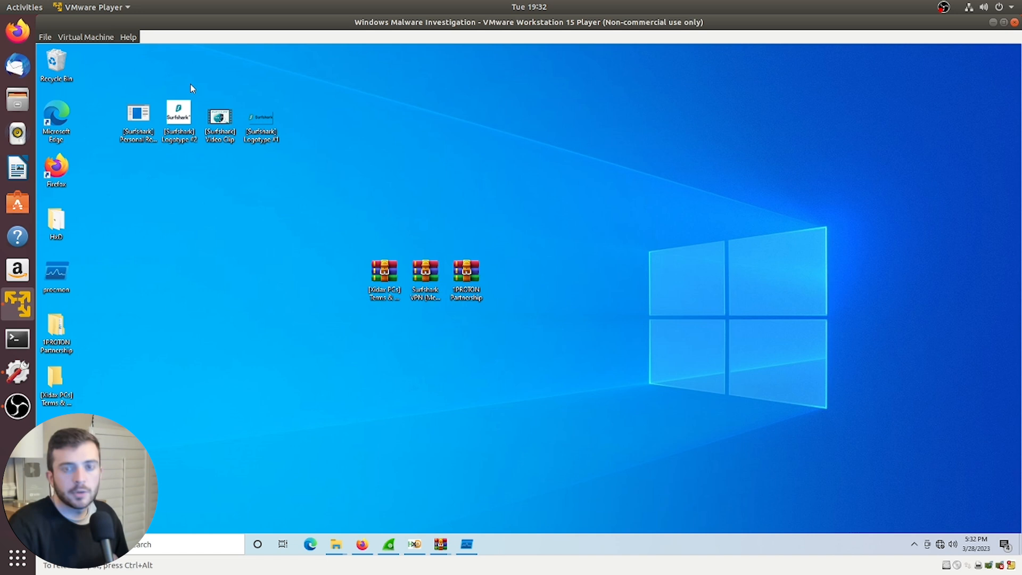
# Open the [Surfshark] Video Clip file in the Films & TV player.
pyautogui.click(466, 279)
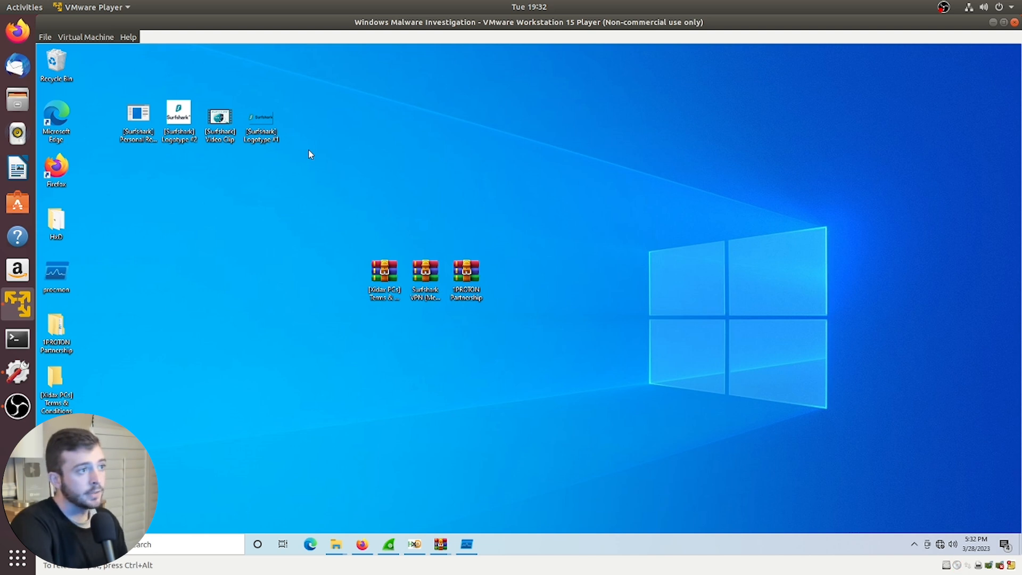
pyautogui.click(261, 116)
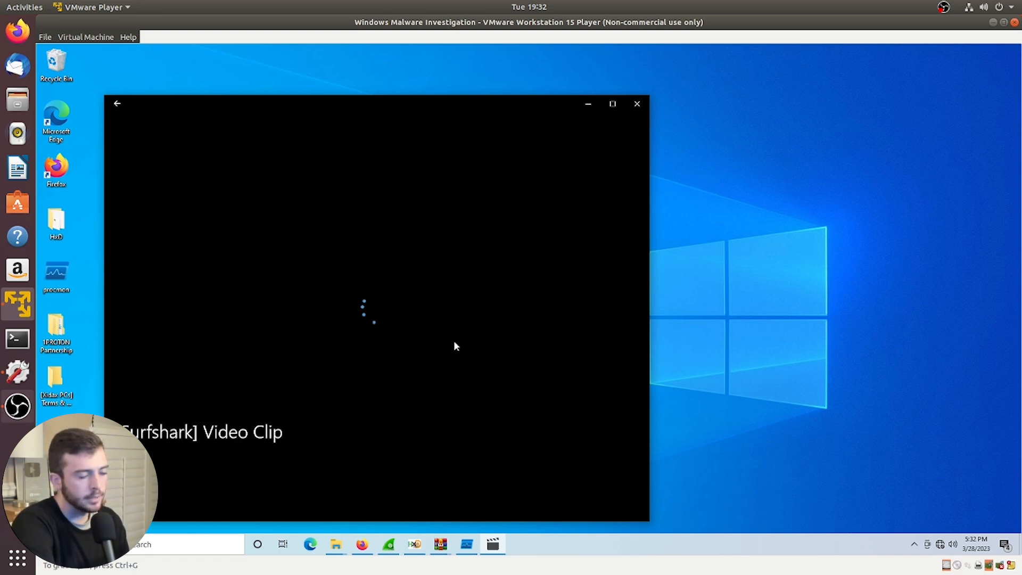
pyautogui.click(636, 103)
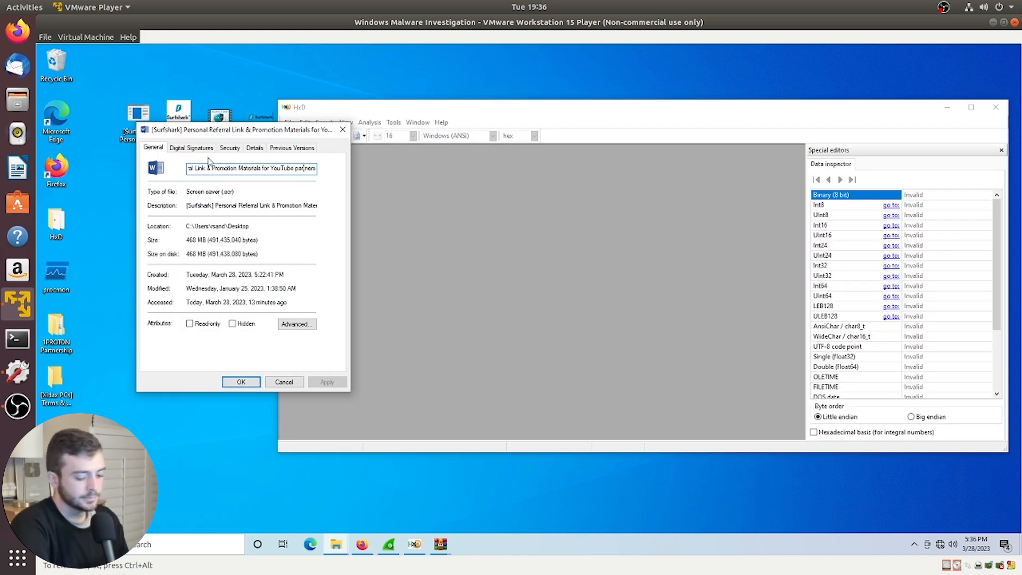
# Move the .scr file's Properties window aside and bring HxD forward to examine the file.
pyautogui.moveTo(241, 130); pyautogui.dragTo(261, 134)
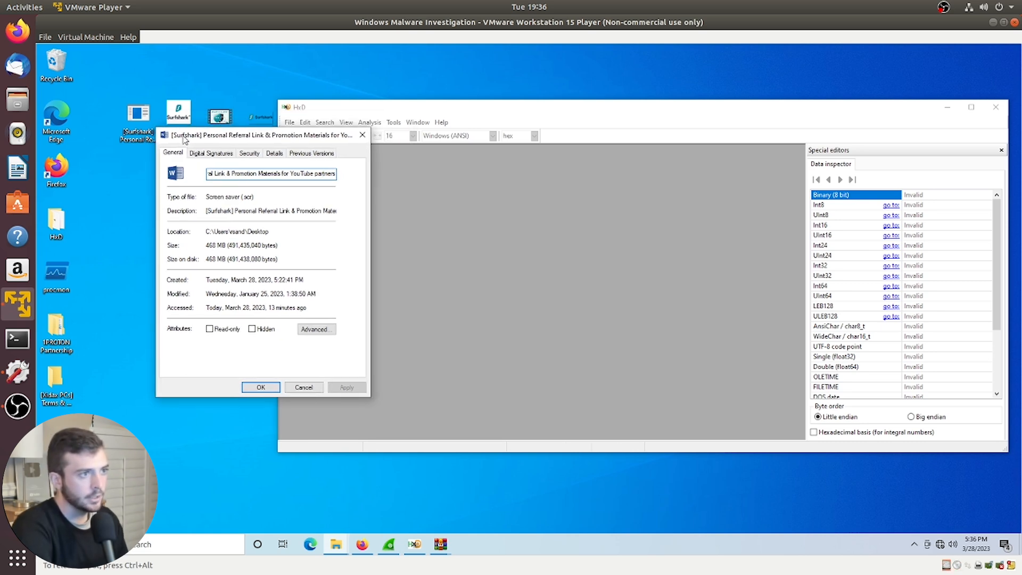
pyautogui.moveTo(230, 188)
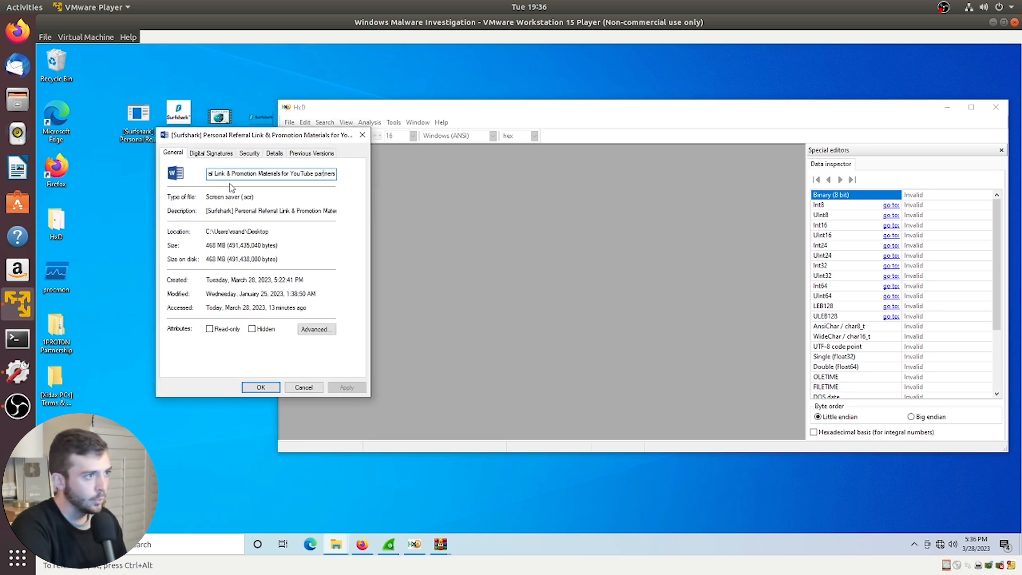
pyautogui.doubleClick(230, 196)
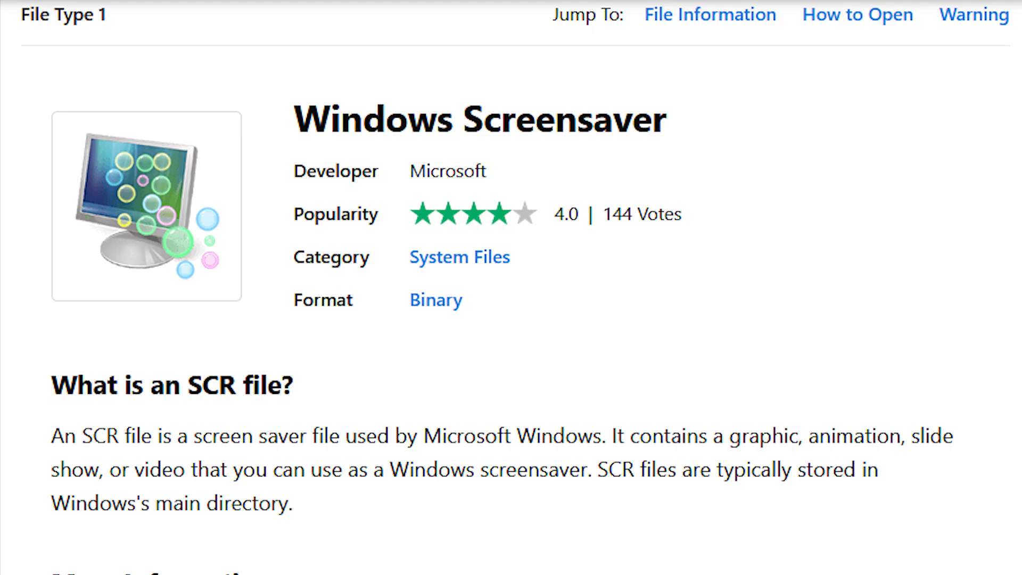
pyautogui.moveTo(615, 436); pyautogui.dragTo(722, 435)
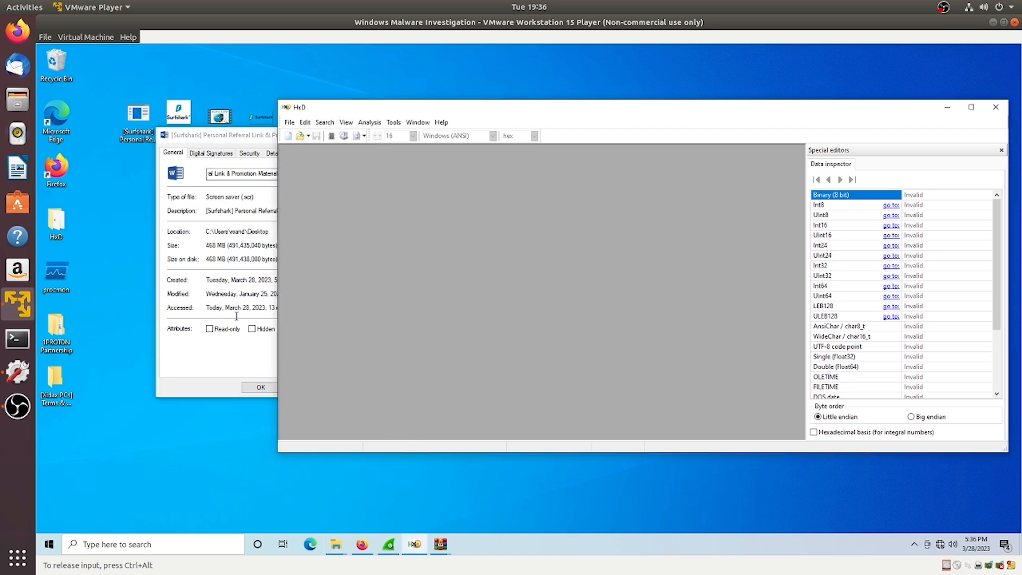
# Load the Surfshark referral .scr file into HxD and scroll through its hex padding.
pyautogui.click(260, 387)
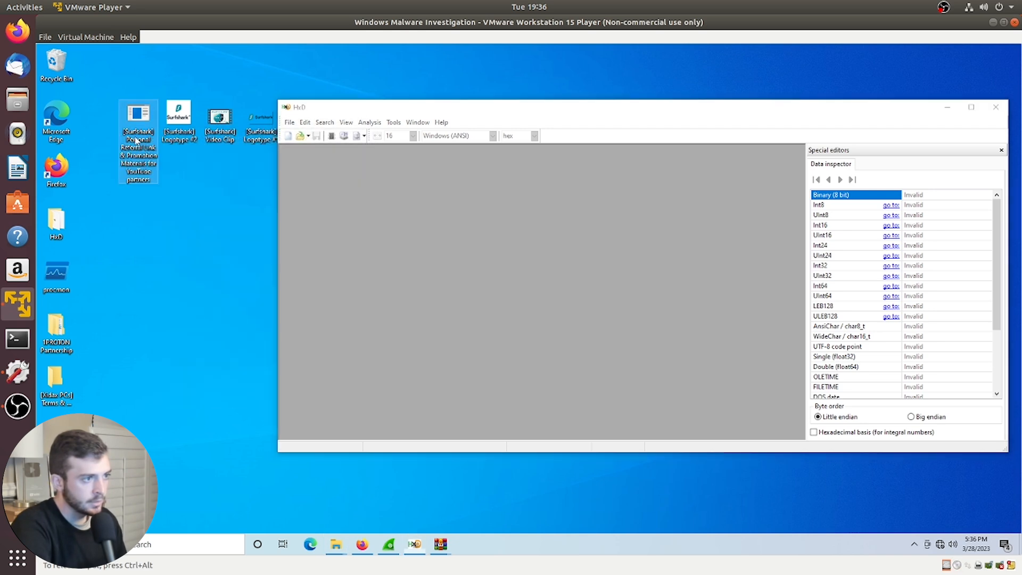
pyautogui.doubleClick(138, 115)
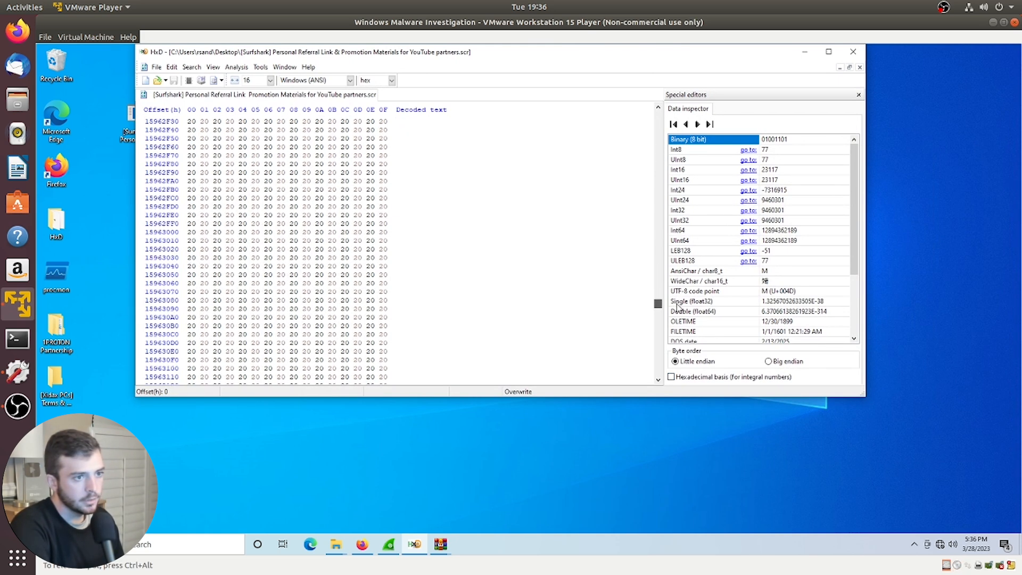
pyautogui.moveTo(657, 303); pyautogui.dragTo(657, 307)
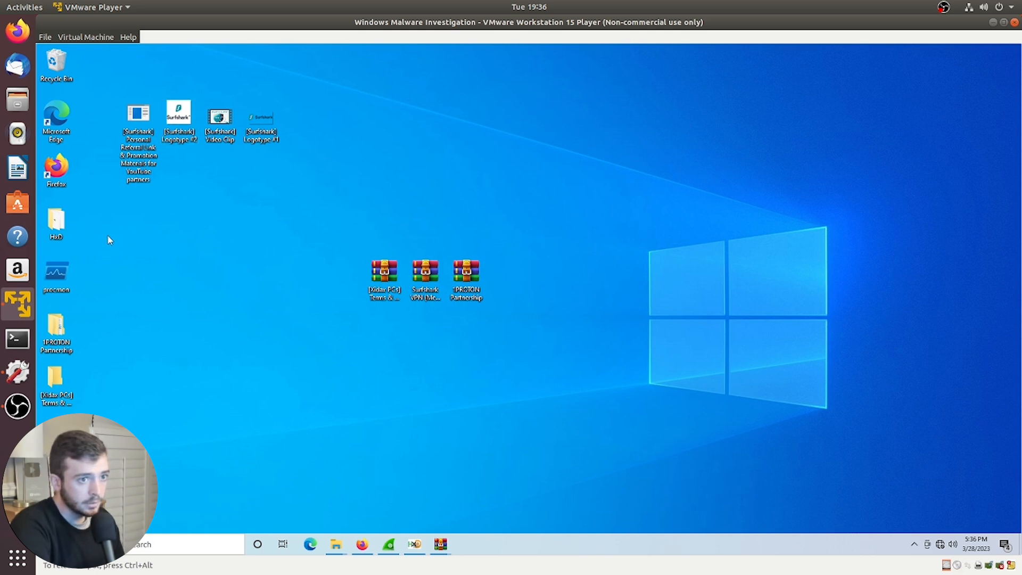
# Launch Process Monitor with admin rights, keeping the existing event filters.
pyautogui.doubleClick(55, 274)
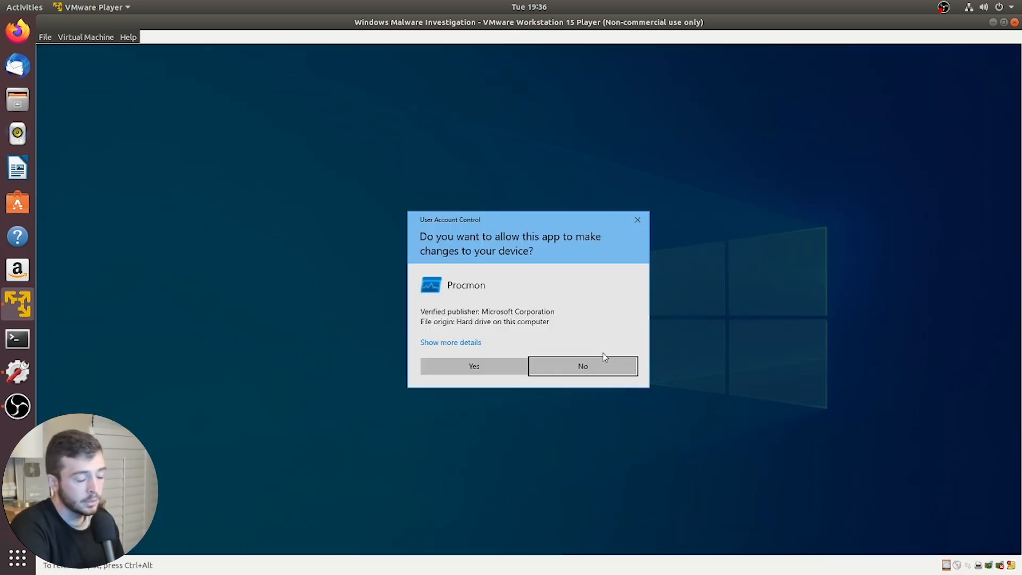
pyautogui.click(474, 366)
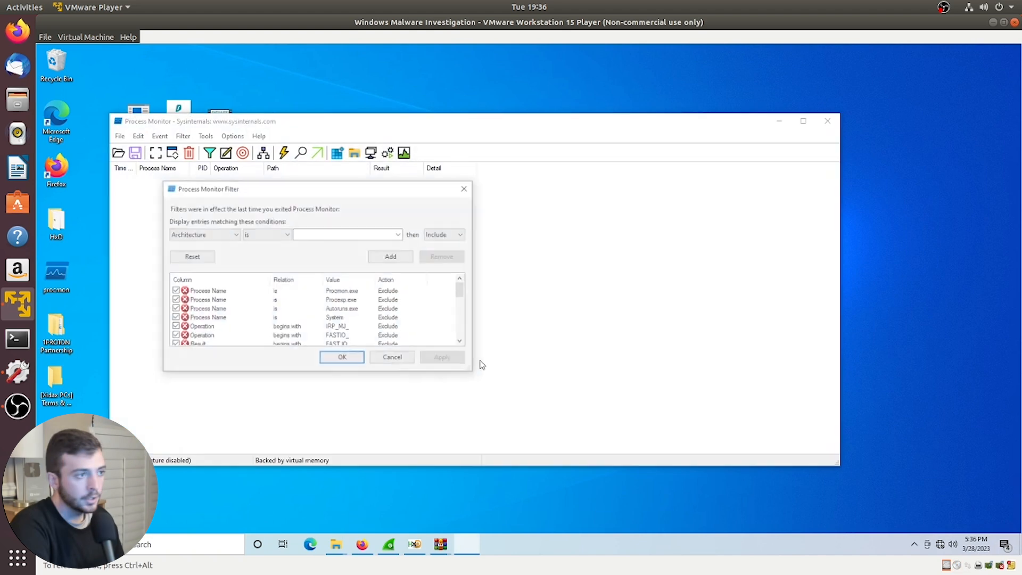
pyautogui.click(342, 356)
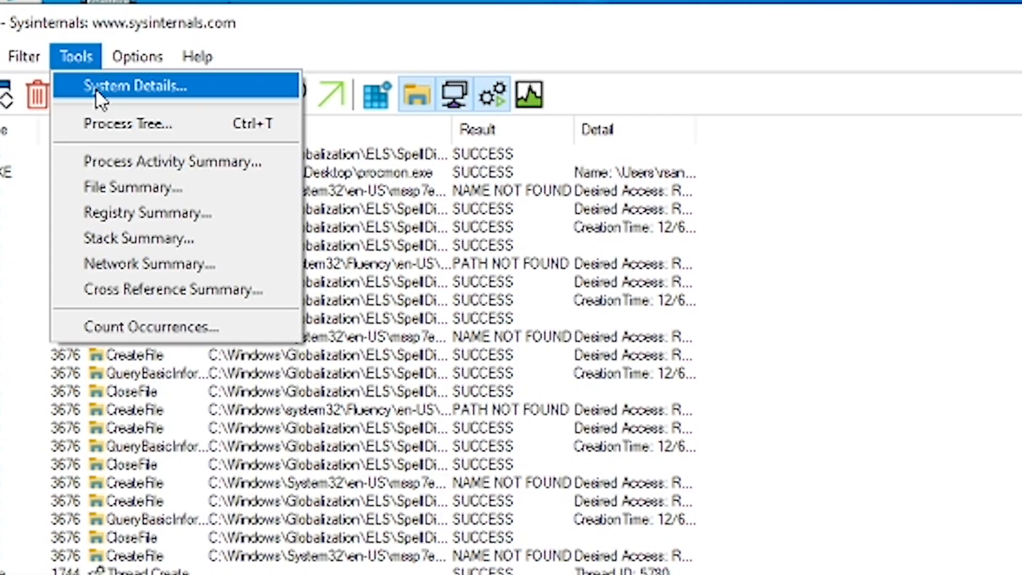
# Inspect the console host child under the contract file in the Process Tree.
pyautogui.click(129, 123)
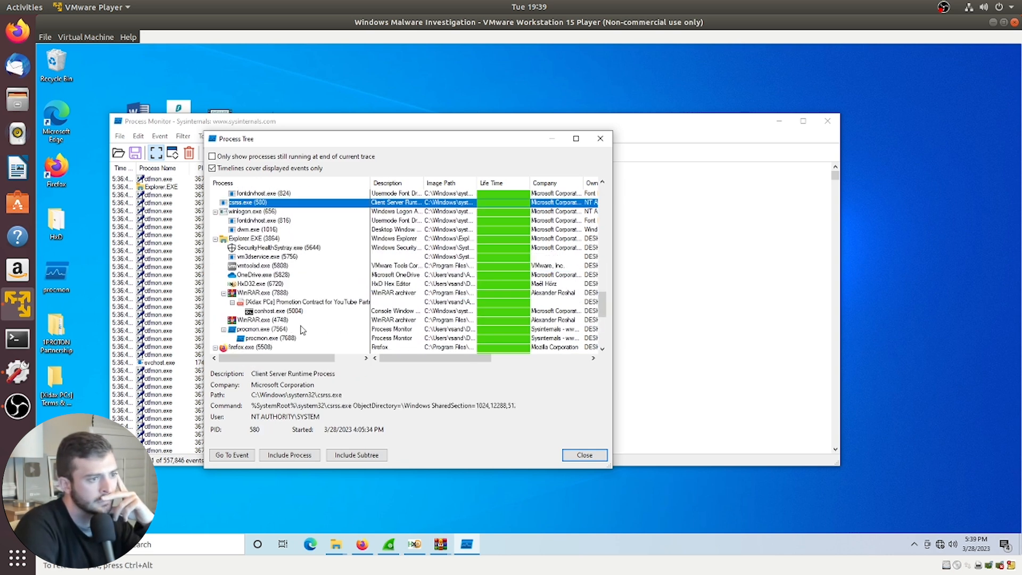
pyautogui.click(277, 311)
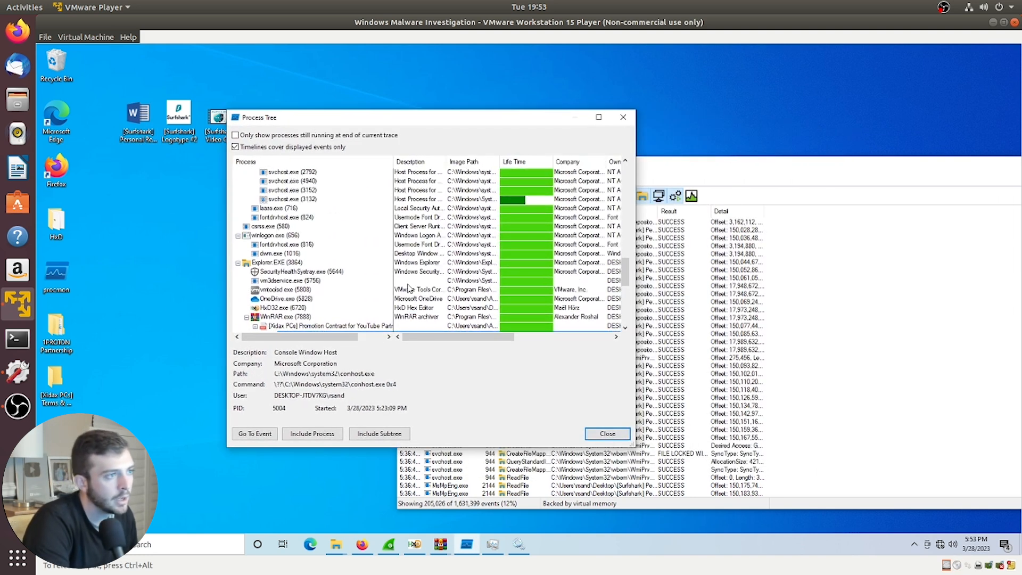
pyautogui.scroll(-3)
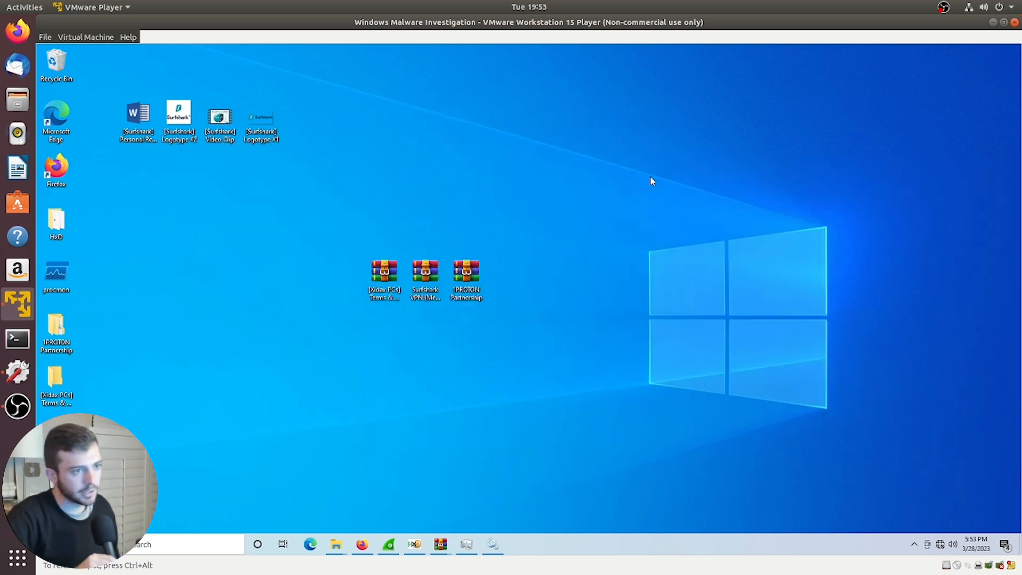
pyautogui.moveTo(695, 165)
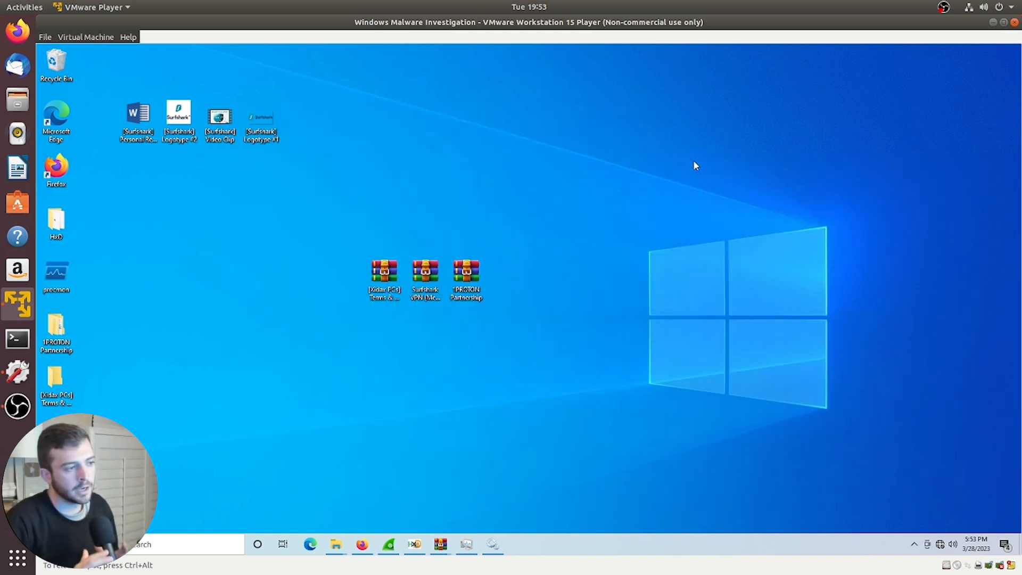
pyautogui.moveTo(283, 128)
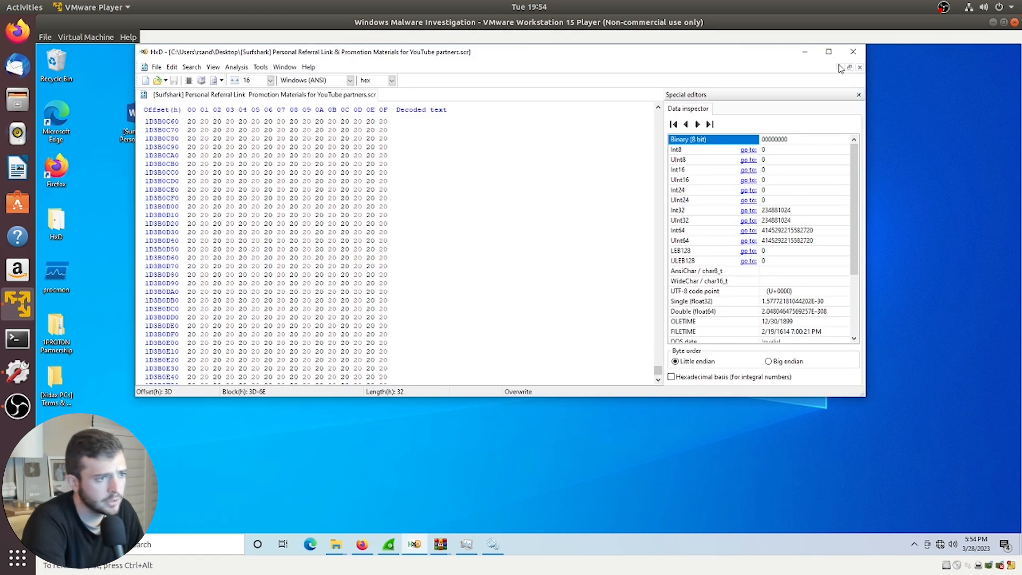
pyautogui.moveTo(802, 64)
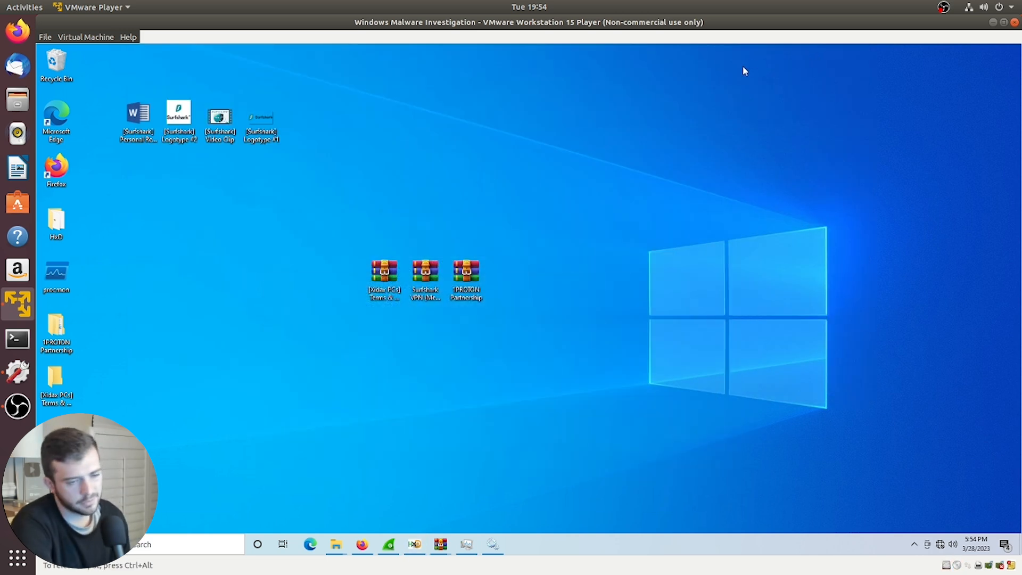
pyautogui.moveTo(593, 215)
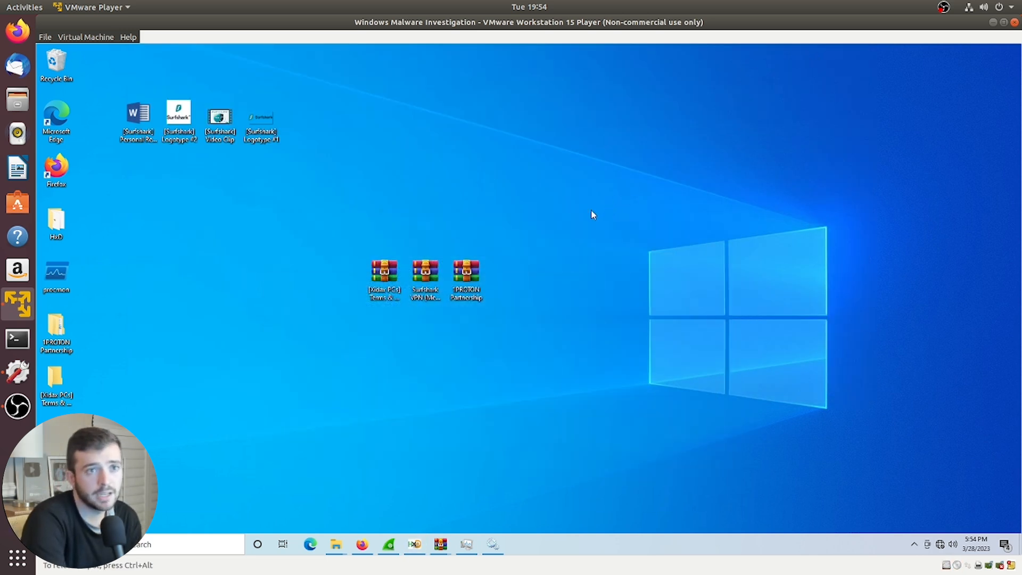
pyautogui.moveTo(518, 204)
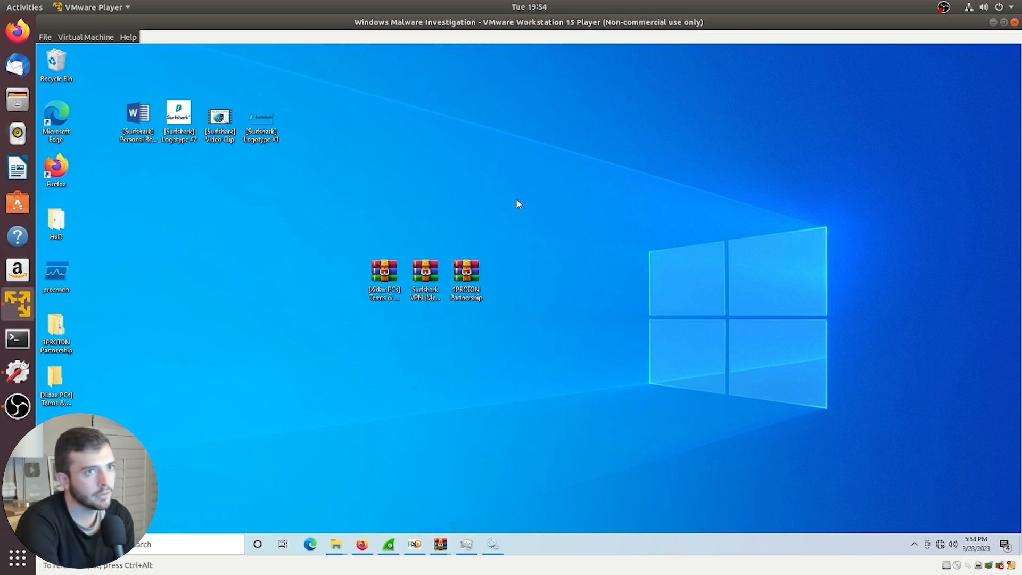
pyautogui.moveTo(687, 162)
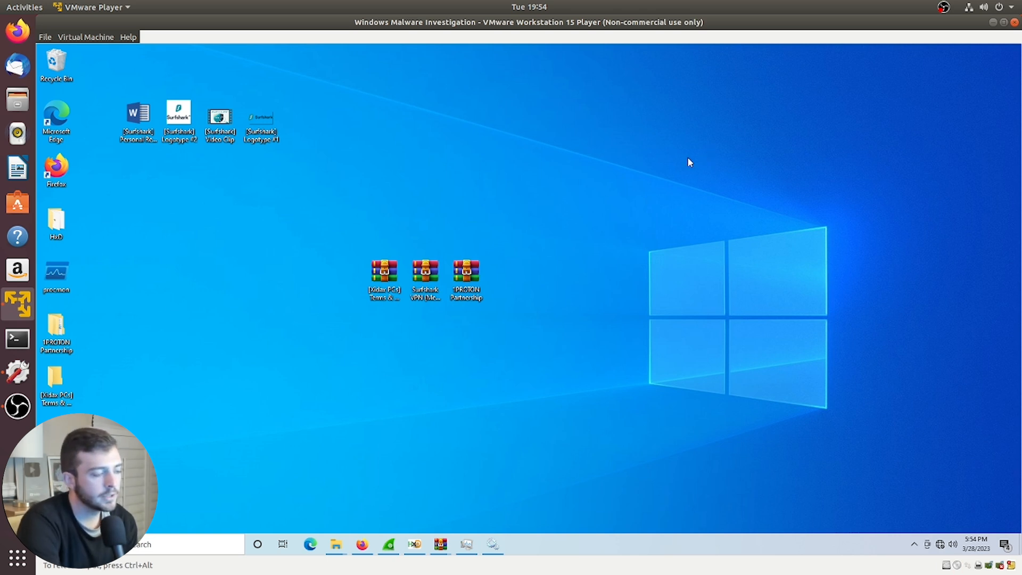
pyautogui.moveTo(626, 212)
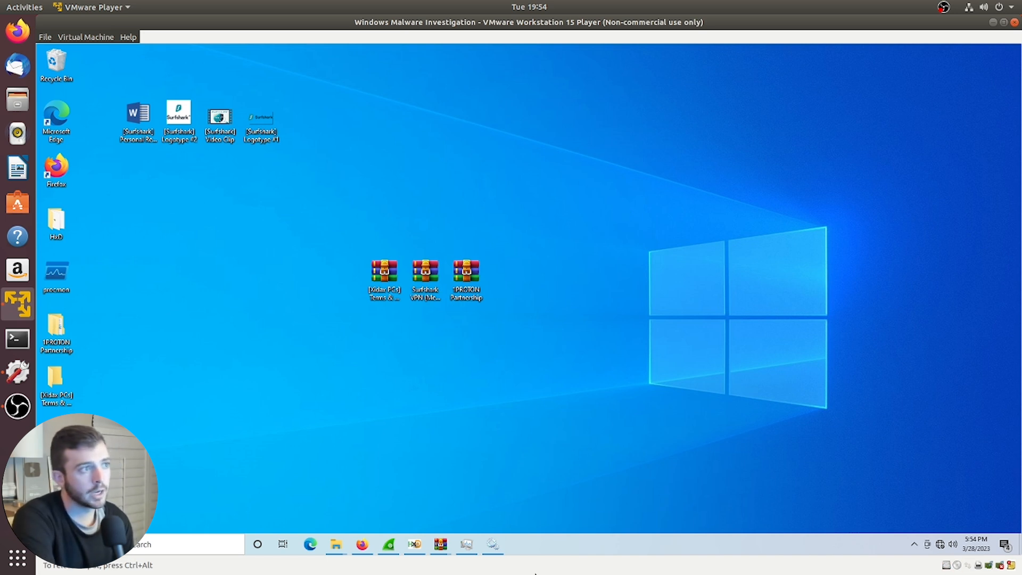
pyautogui.moveTo(544, 458)
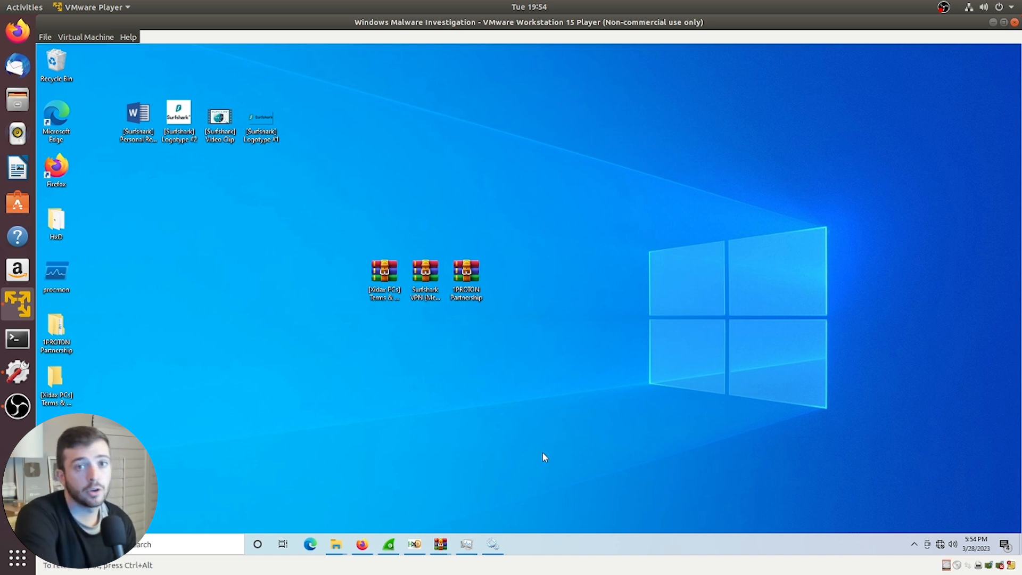
pyautogui.click(425, 279)
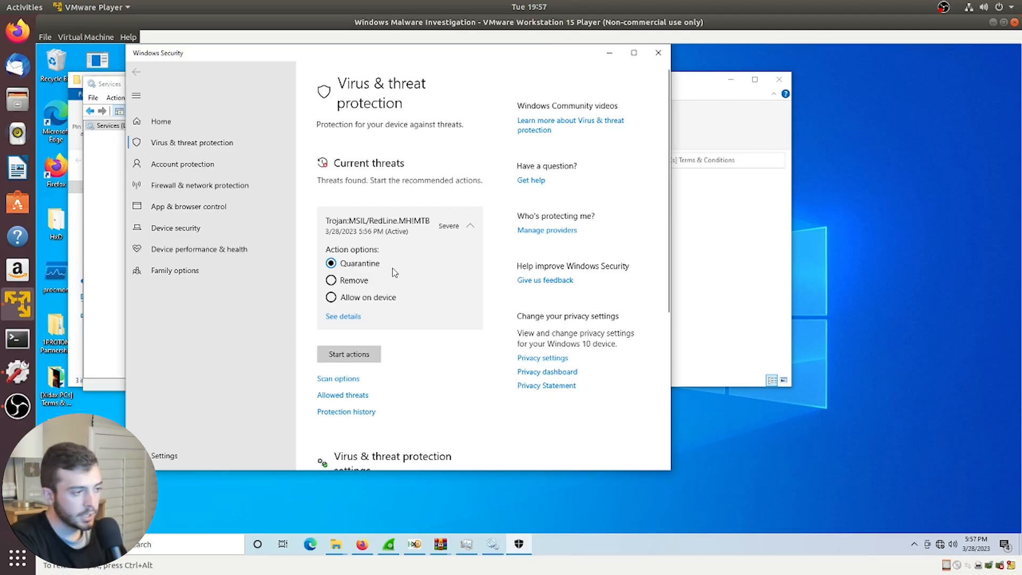
pyautogui.moveTo(394, 226)
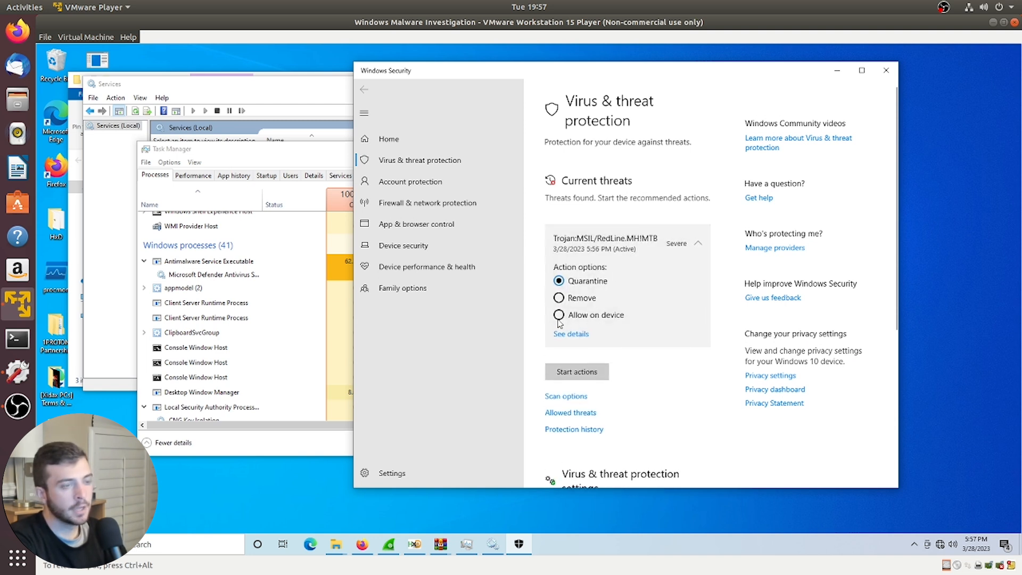
pyautogui.moveTo(517, 320)
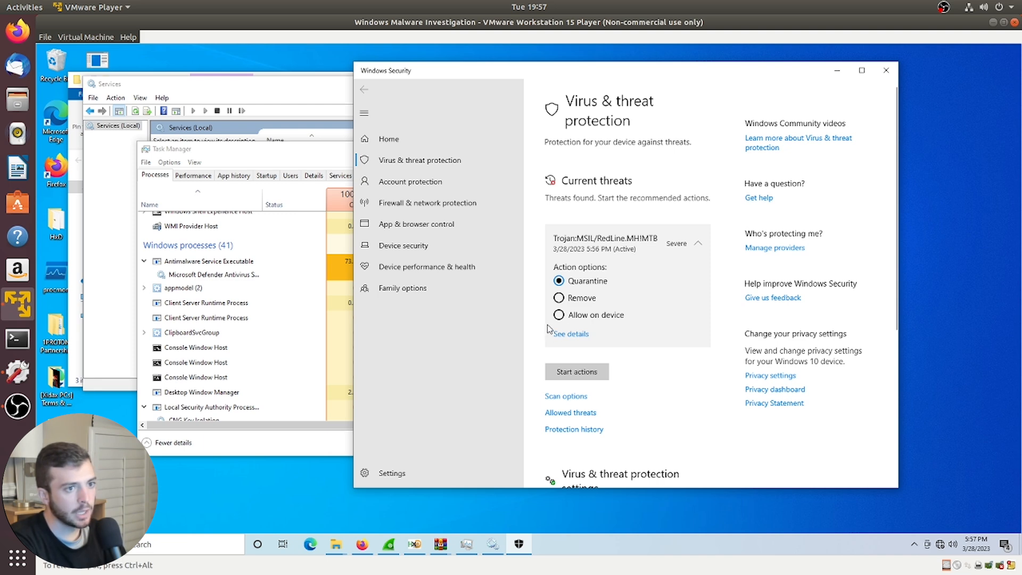
# Expand the Trojan:MSIL/RedLine.MH!MTB entry under Current threats.
pyautogui.click(558, 314)
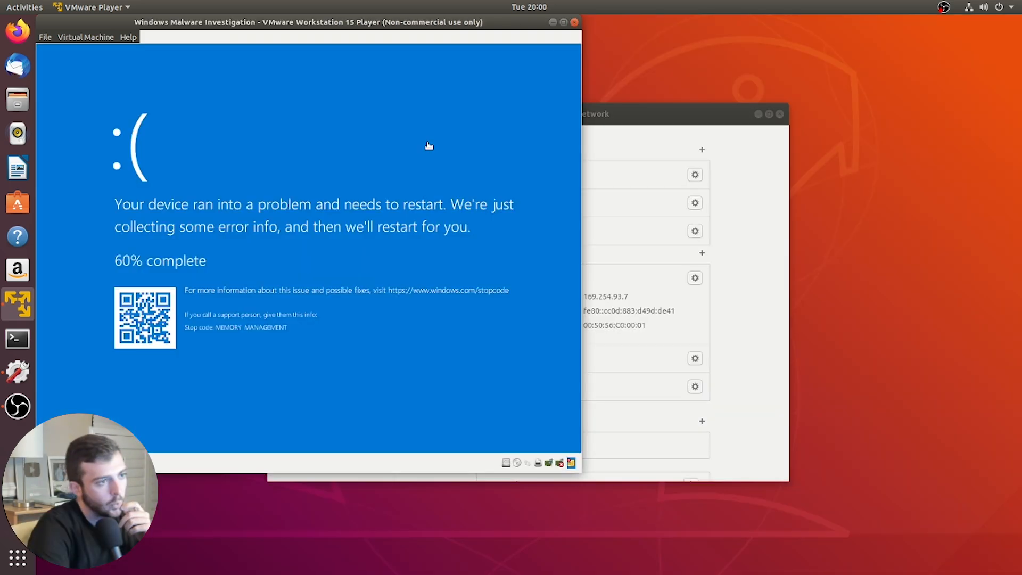
pyautogui.moveTo(369, 190)
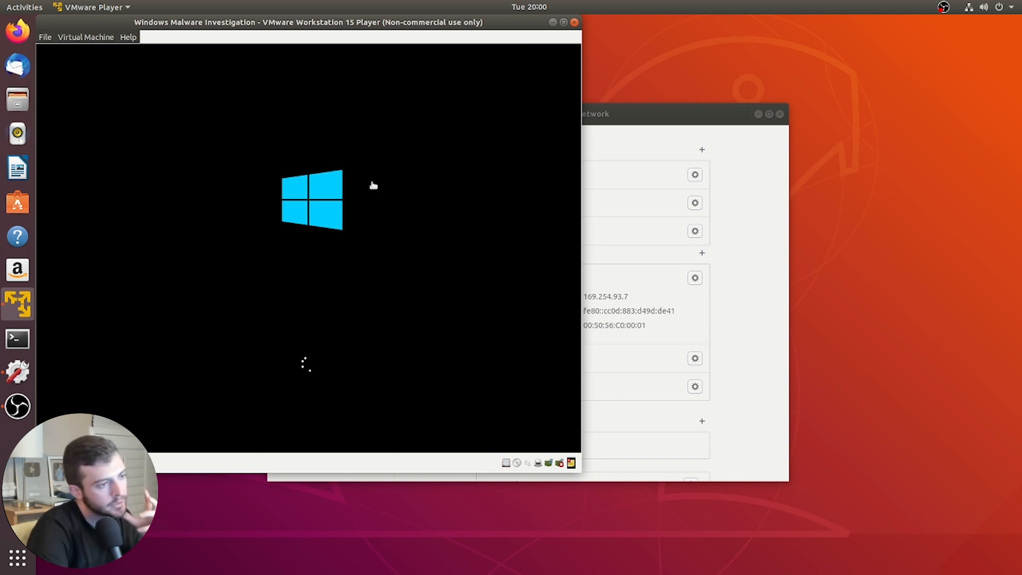
pyautogui.moveTo(388, 183)
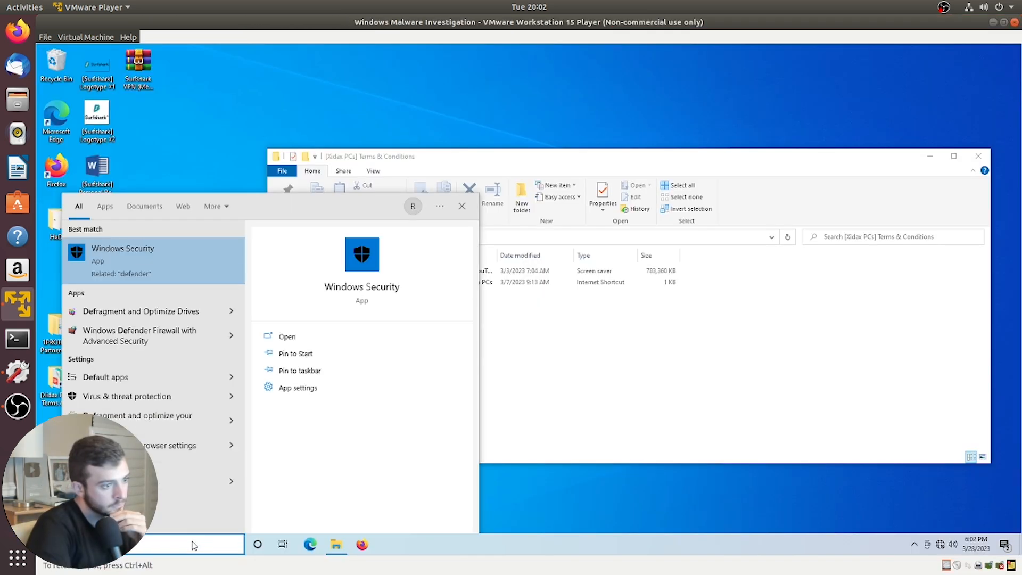
# Search the rebooted VM's taskbar for Task Manager.
pyautogui.click(286, 336)
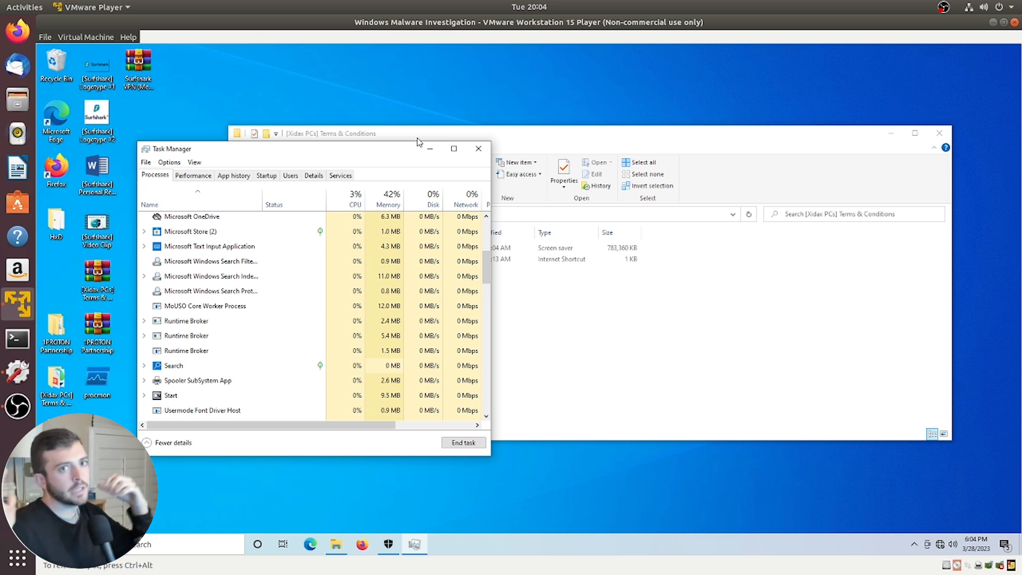
pyautogui.moveTo(15, 169)
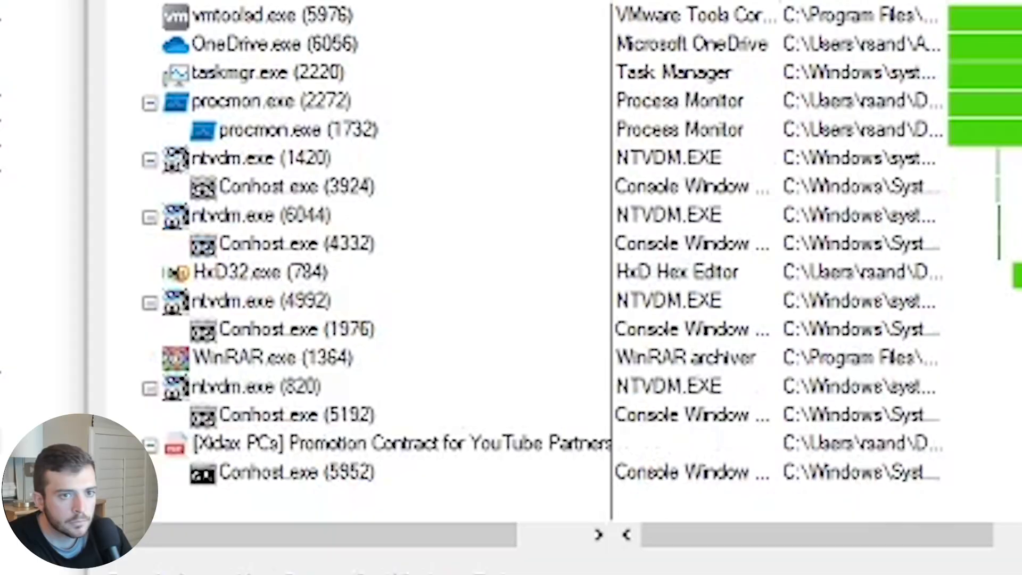
# Inspect Conhost.exe (5952), ntvdm.exe (820), Conhost.exe (1976) and another entry in the process tree.
pyautogui.click(287, 473)
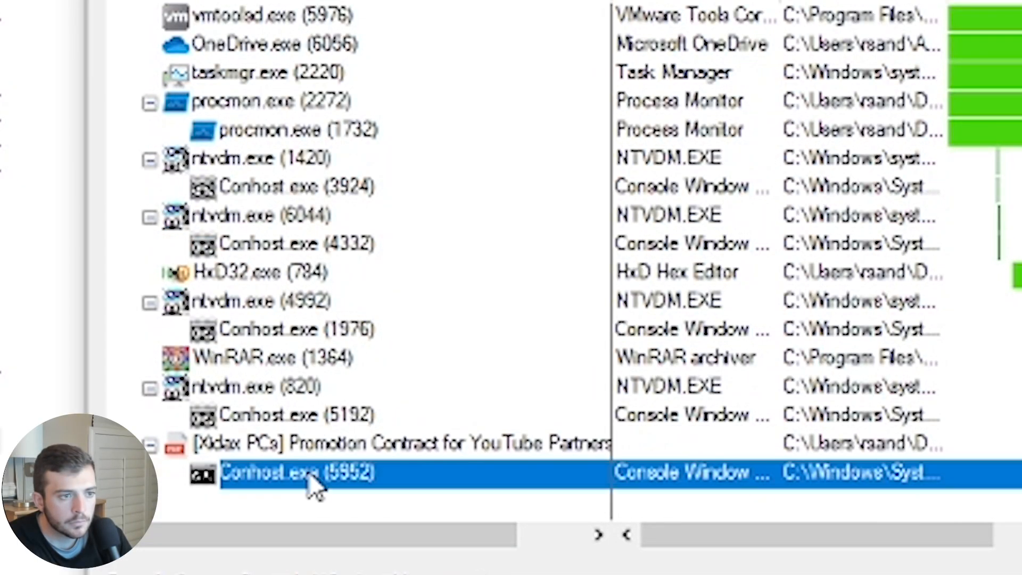
pyautogui.click(238, 388)
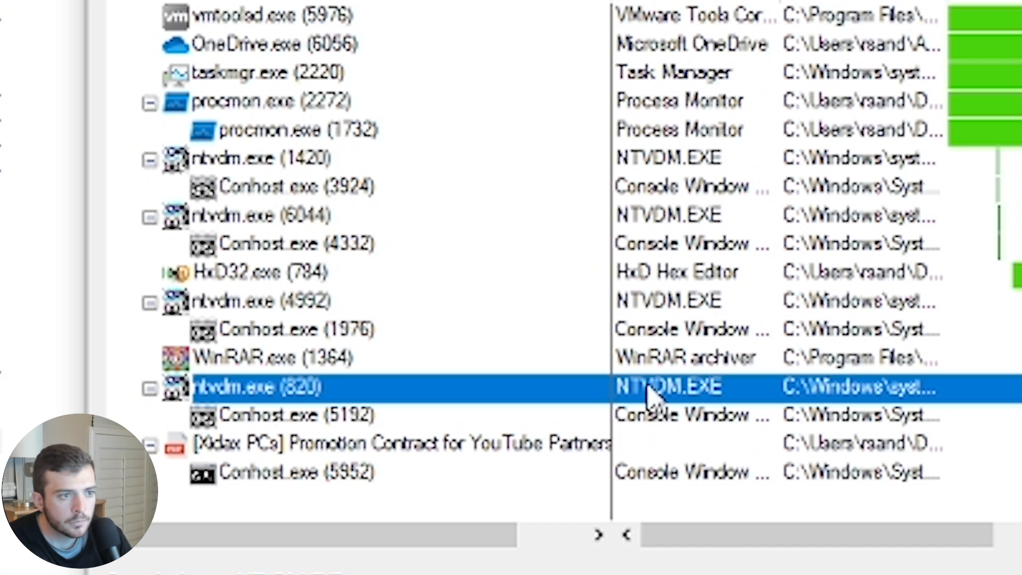
pyautogui.click(294, 330)
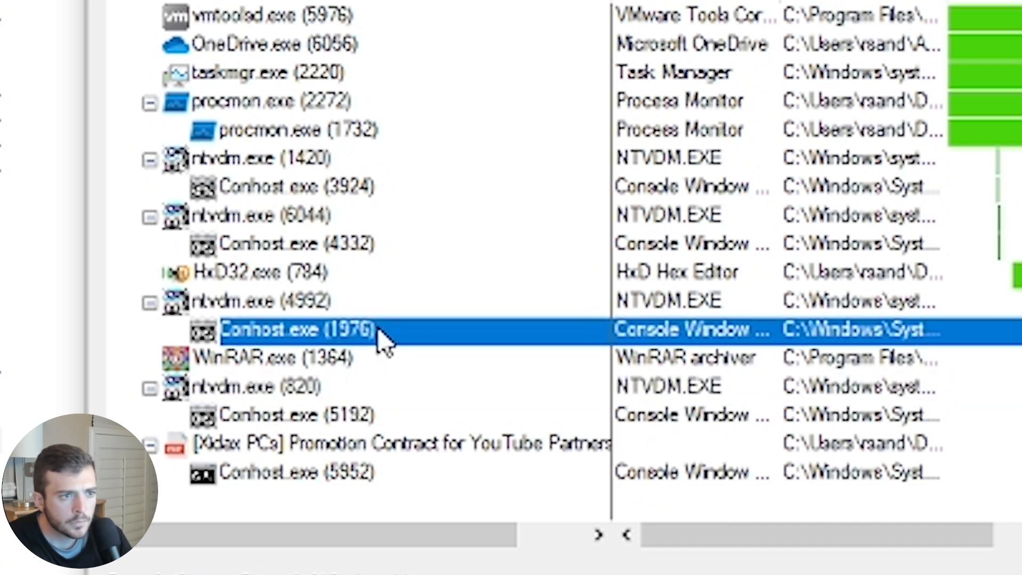
pyautogui.click(256, 215)
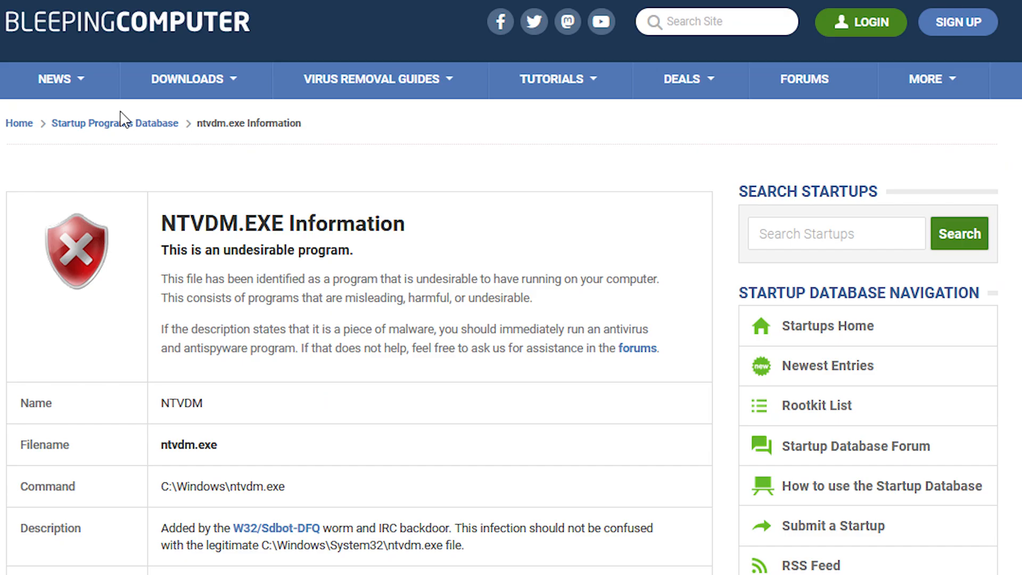
# Highlight the ntvdm.exe undesirable-program verdict on the Bleeping Computer page.
pyautogui.moveTo(161, 298); pyautogui.dragTo(343, 298)
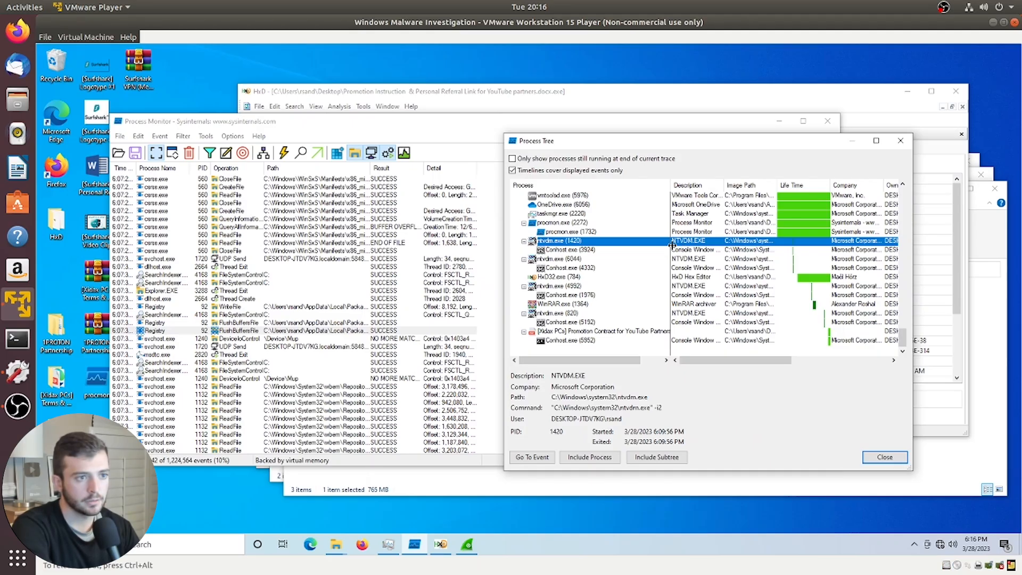
# Read details of the Promotion Contract process, Conhost.exe (5192) and another tree entry.
pyautogui.click(602, 330)
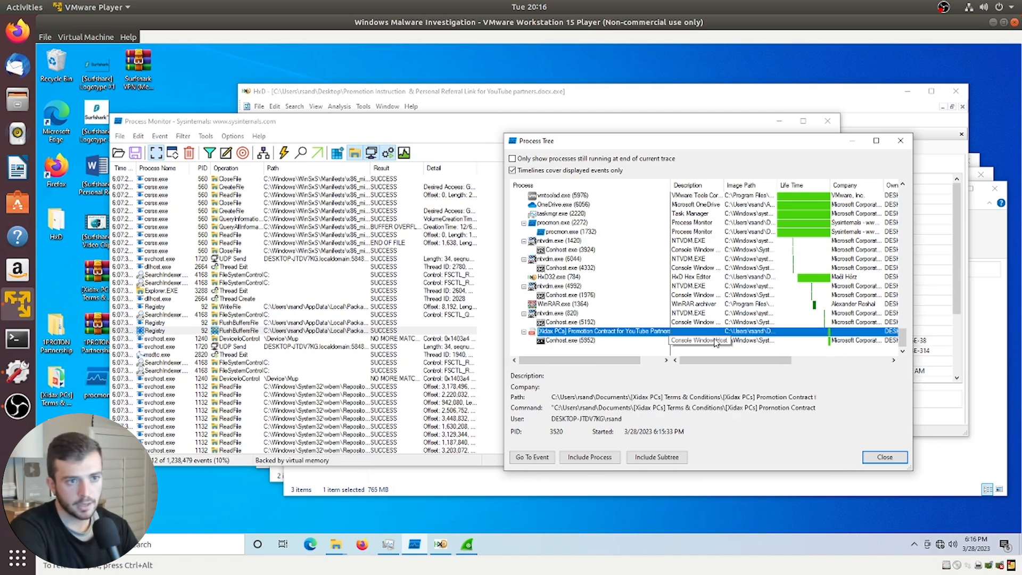
pyautogui.click(565, 322)
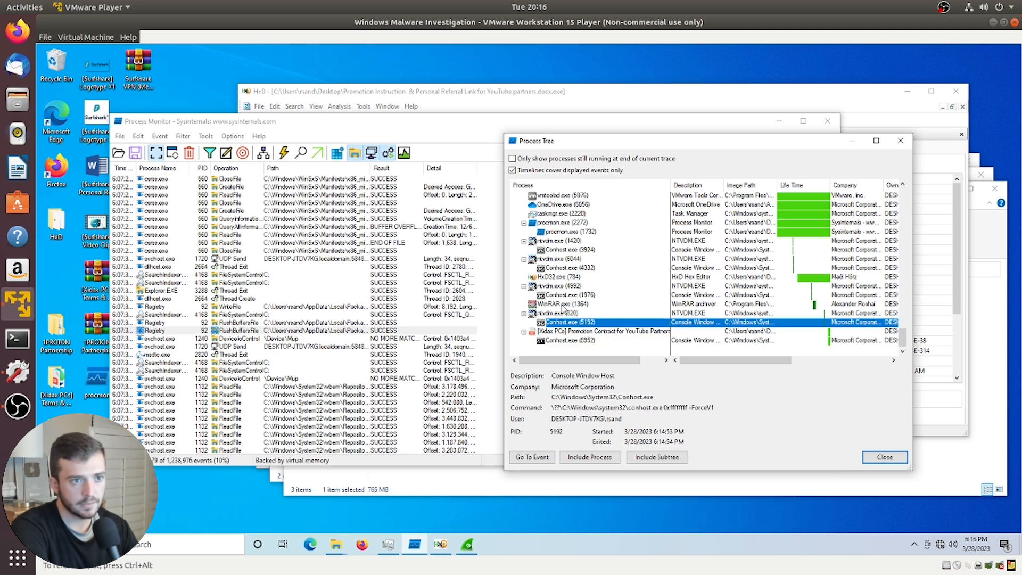
pyautogui.click(566, 268)
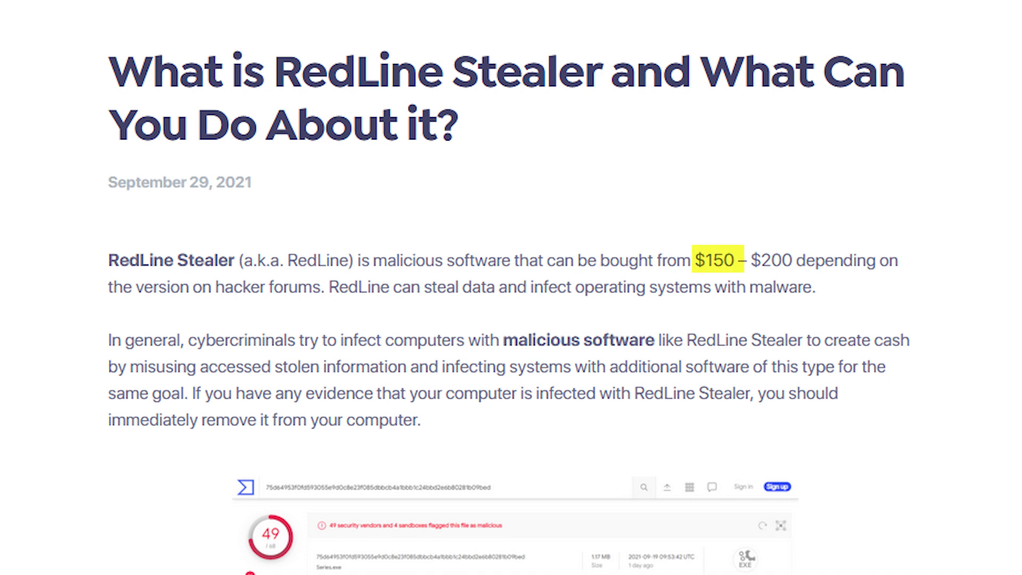
# Scroll the RedLine Stealer article down to its Threat Summary table.
pyautogui.scroll(-3)
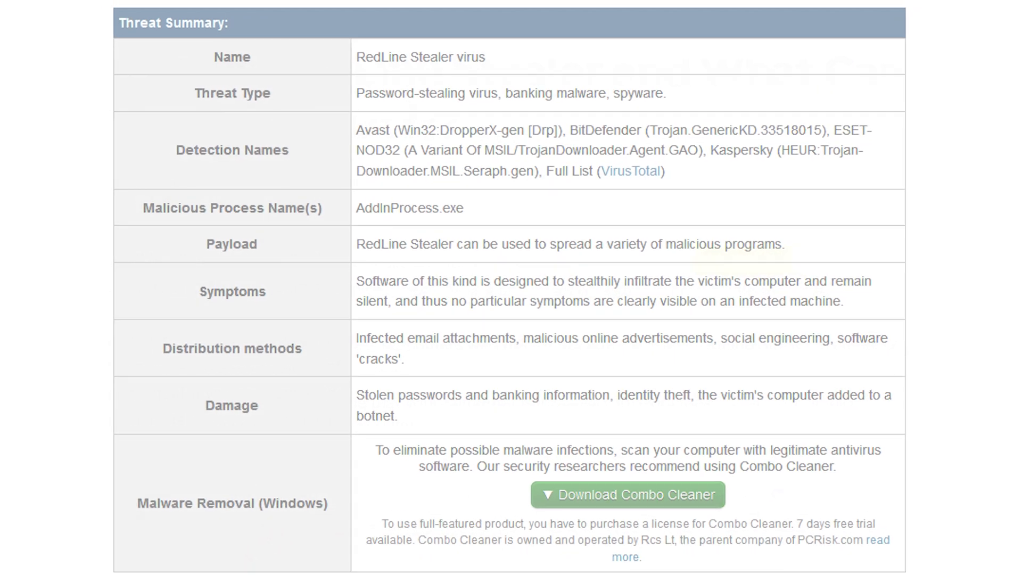